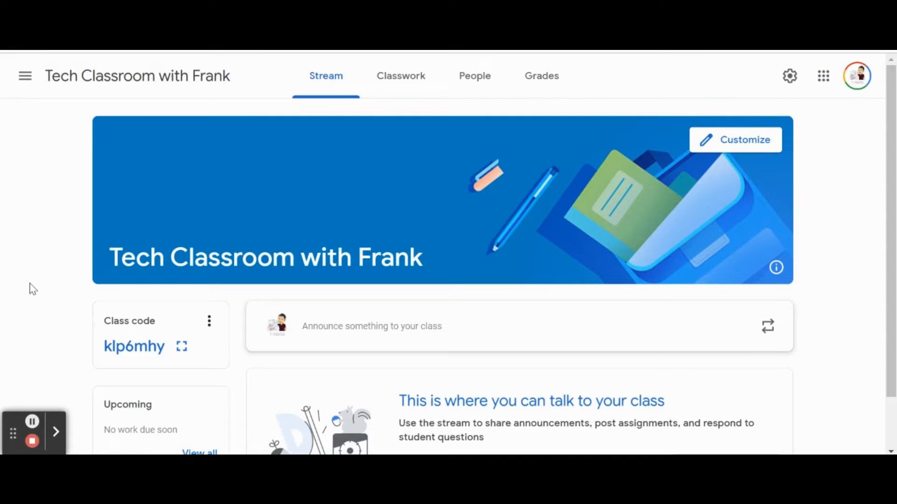
mouse_move(401, 75)
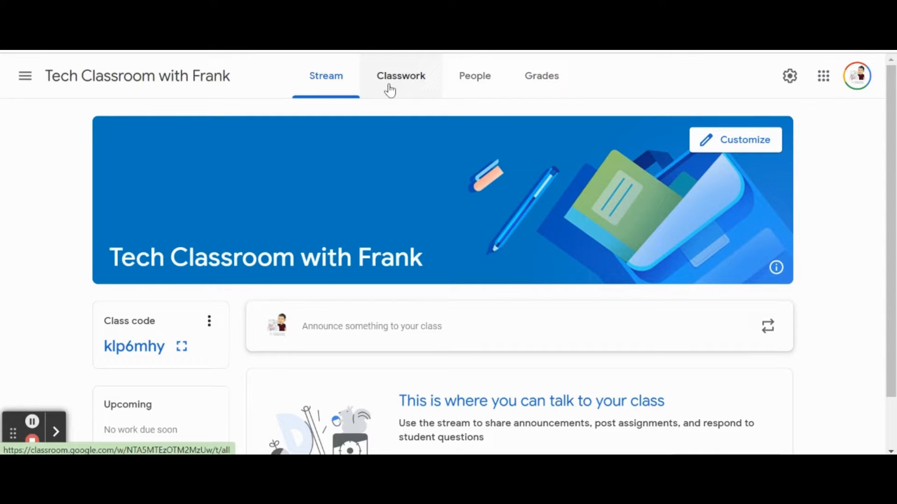
Step: Go to the Classwork page of the Tech Classroom with Frank class
left_click(401, 76)
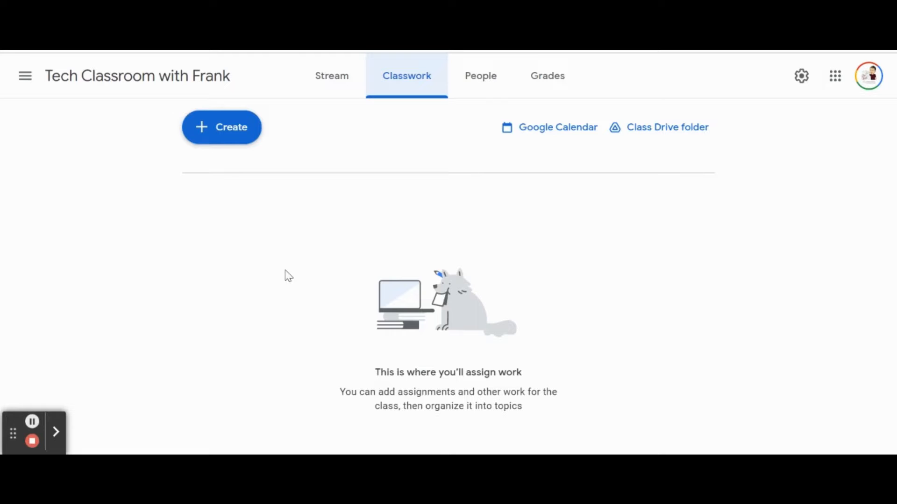
mouse_move(274, 142)
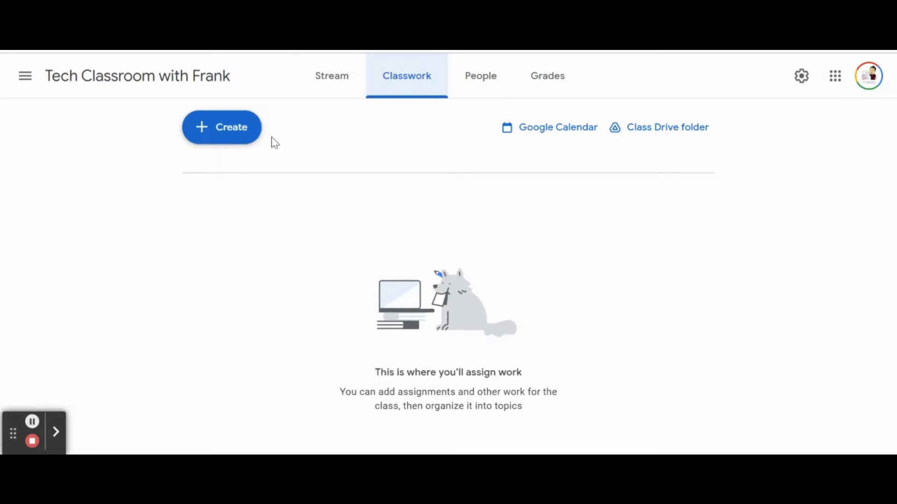
mouse_move(228, 137)
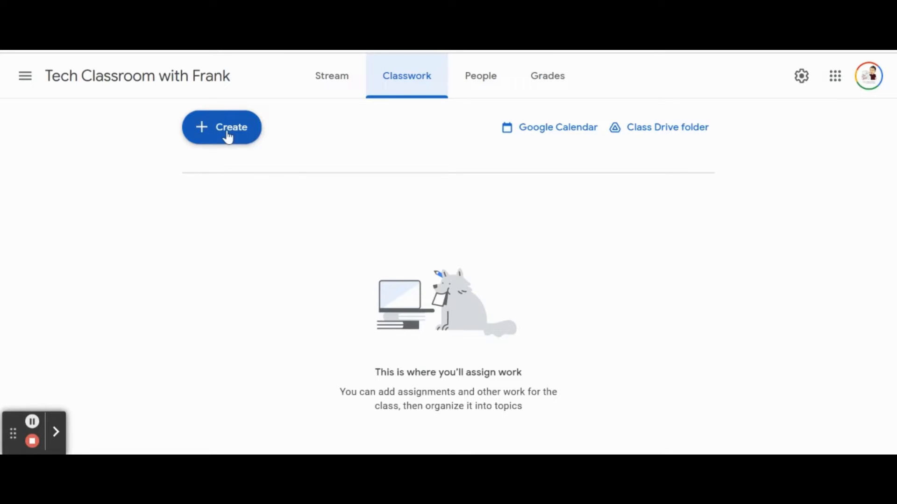
Step: Choose Assignment from the Create menu of classwork types
left_click(221, 127)
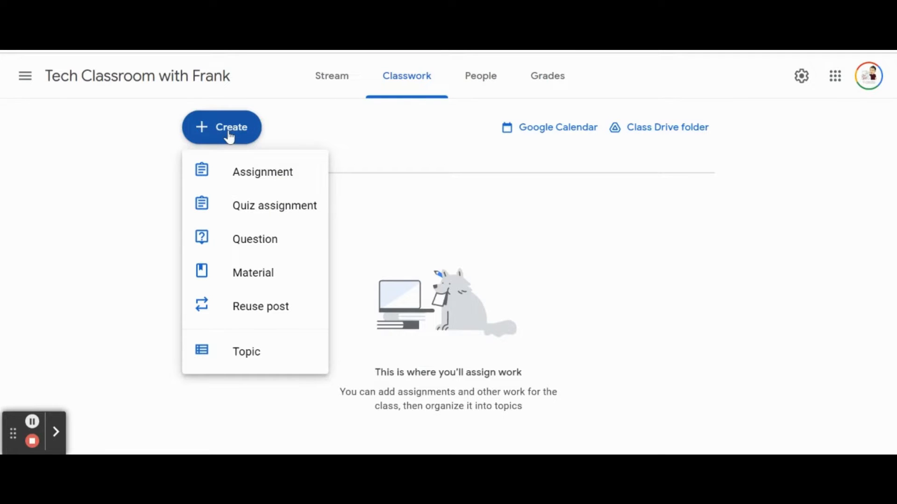
mouse_move(275, 206)
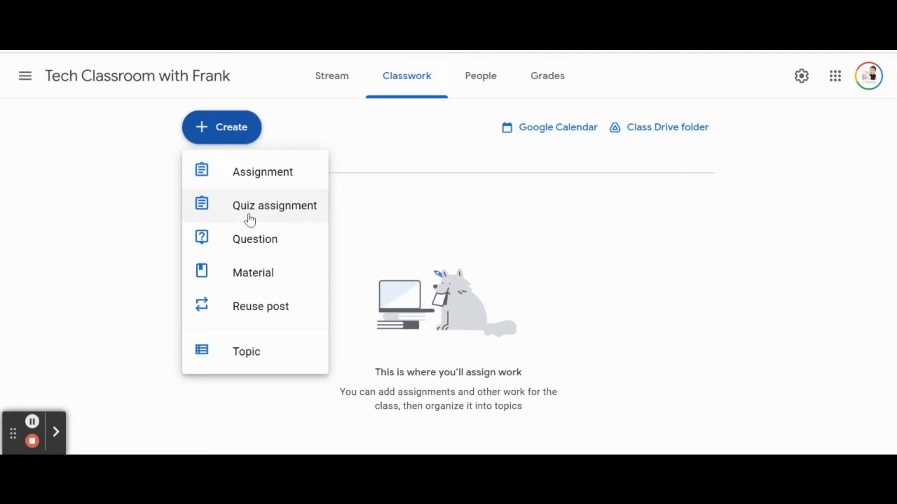
mouse_move(253, 272)
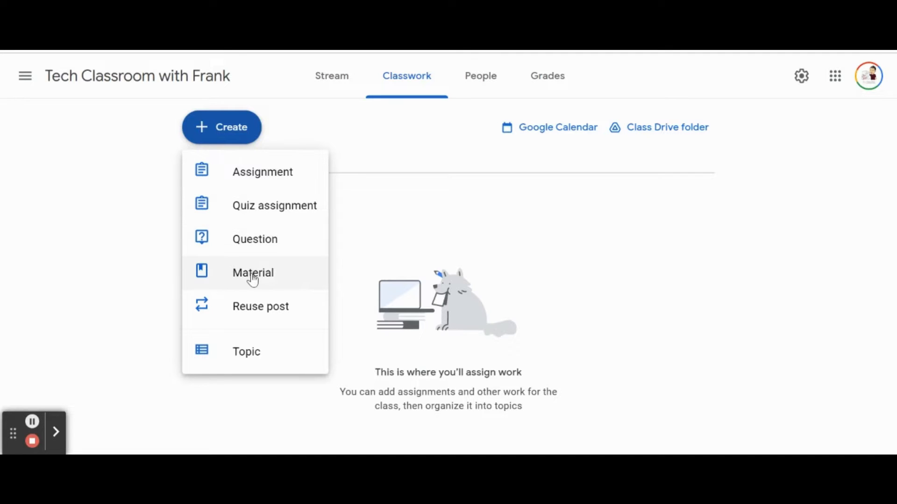
mouse_move(254, 240)
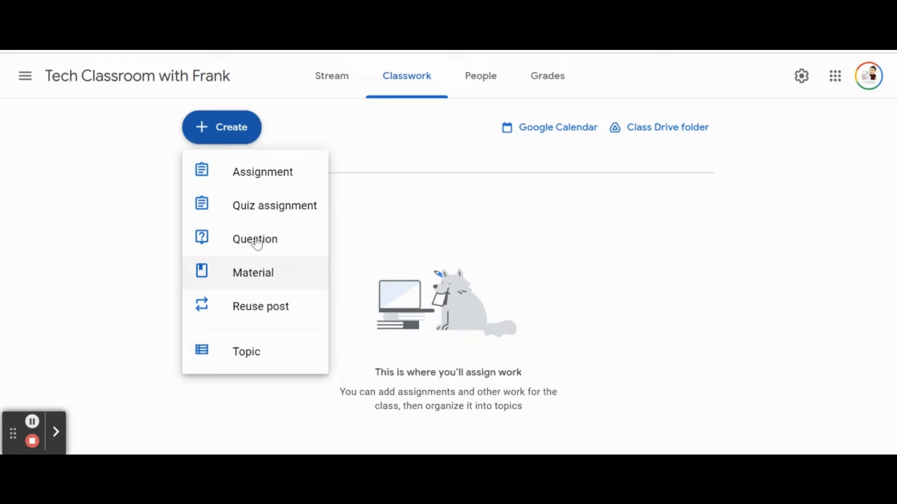
mouse_move(261, 172)
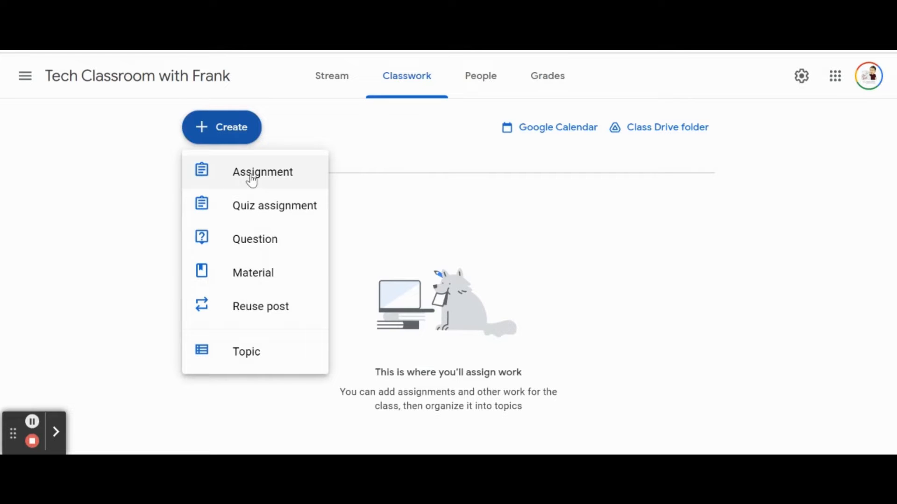
left_click(262, 172)
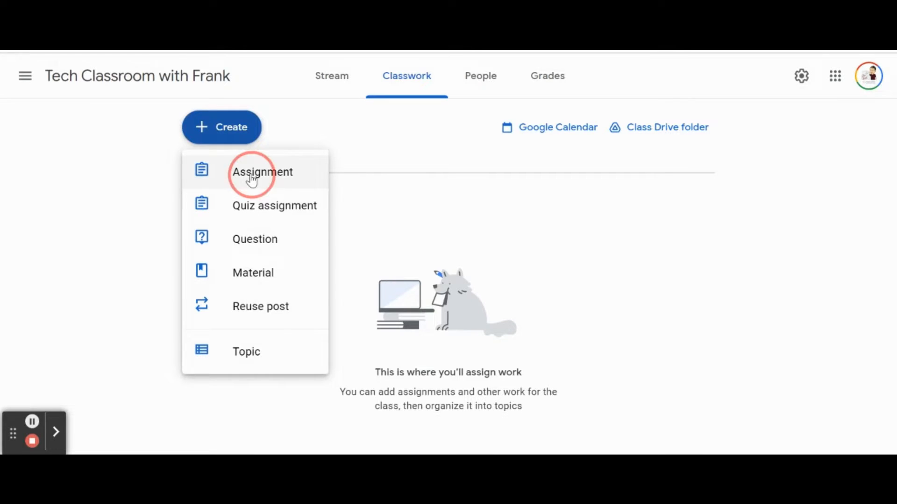
Step: Title the new assignment 'Assignment 1 Writing Task'
left_click(262, 171)
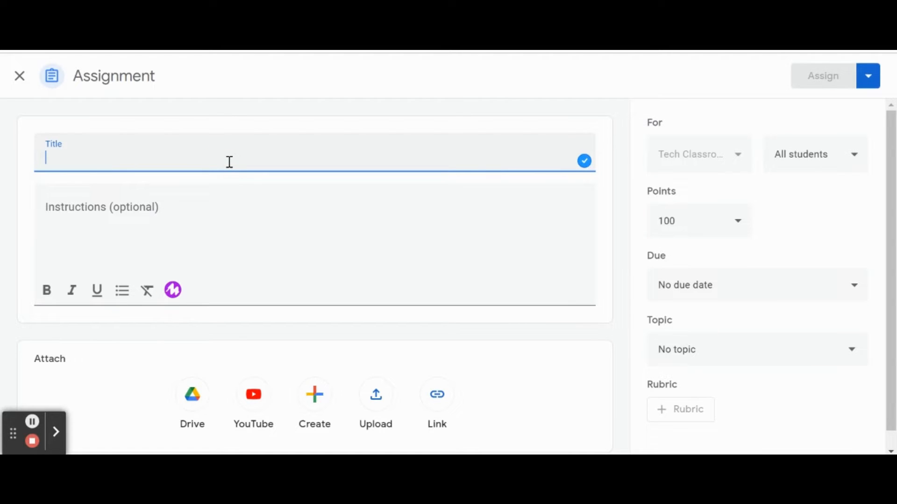
type("Assignment")
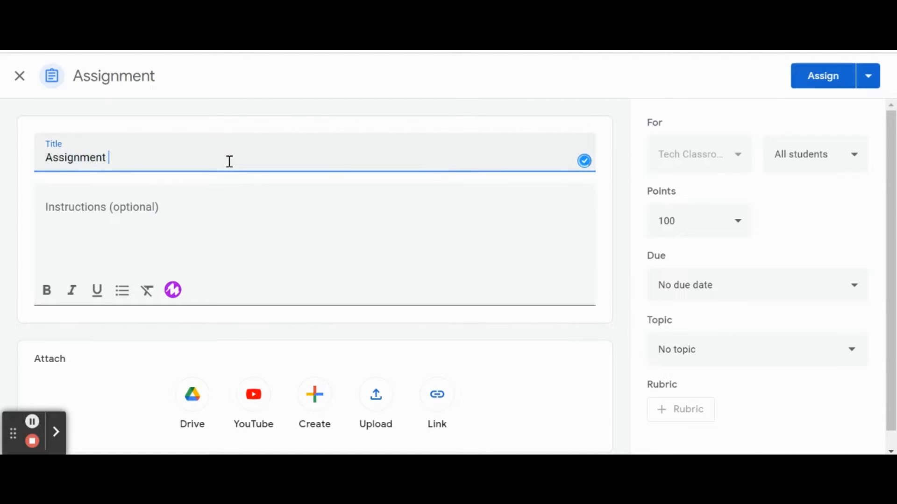
type("1 W")
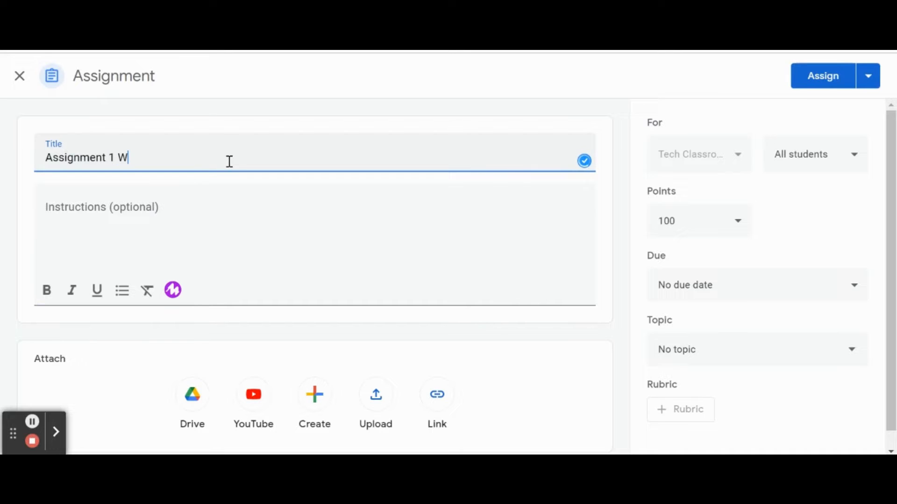
type("riting Task")
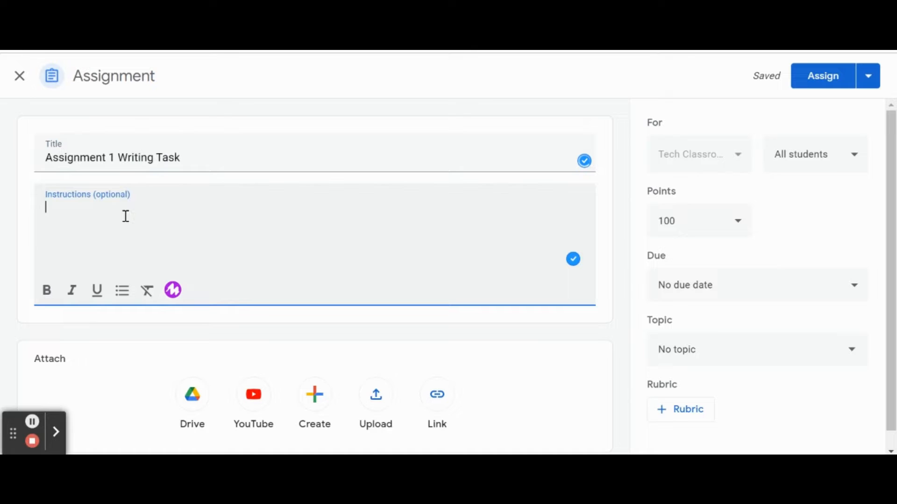
Step: Add instructions 'Click the link below to complete today's assignment.'
type("Cli")
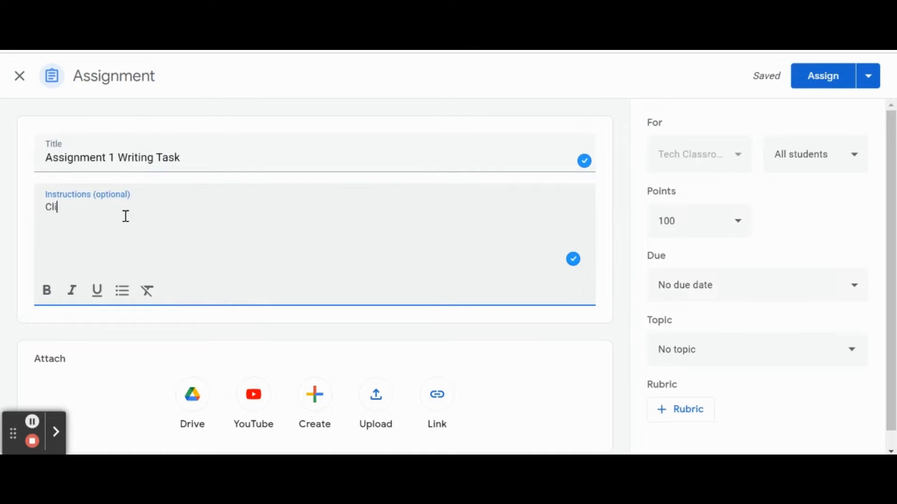
type("ck the link below")
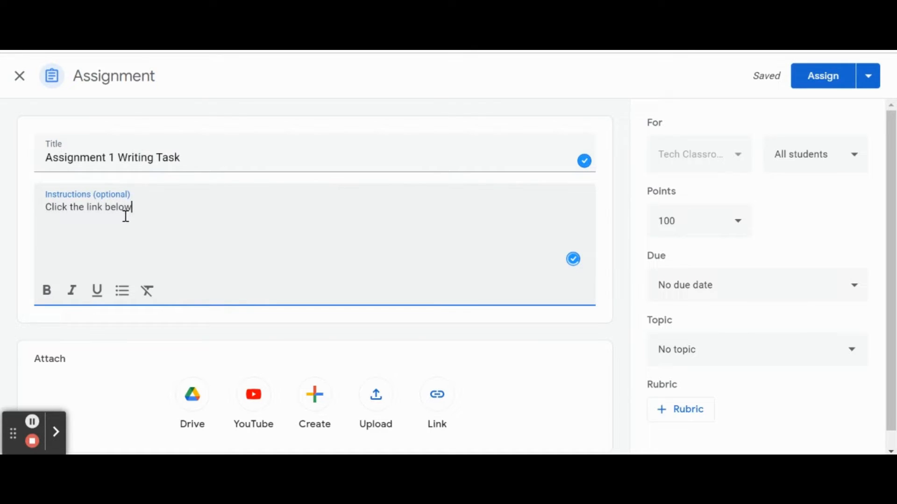
type("to complete today")
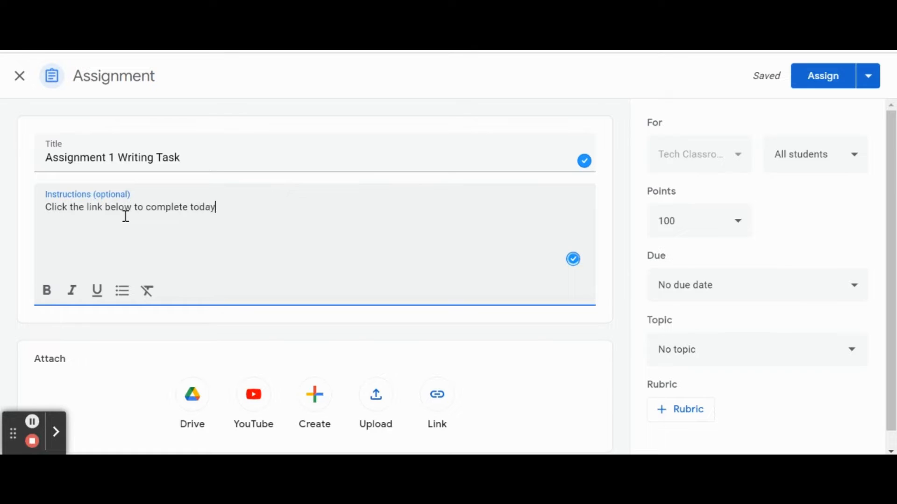
type("'s assignment")
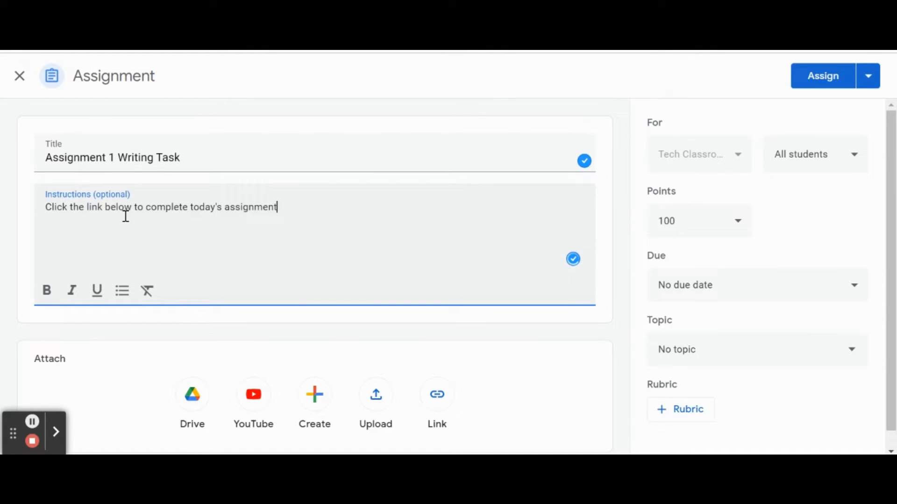
type(".")
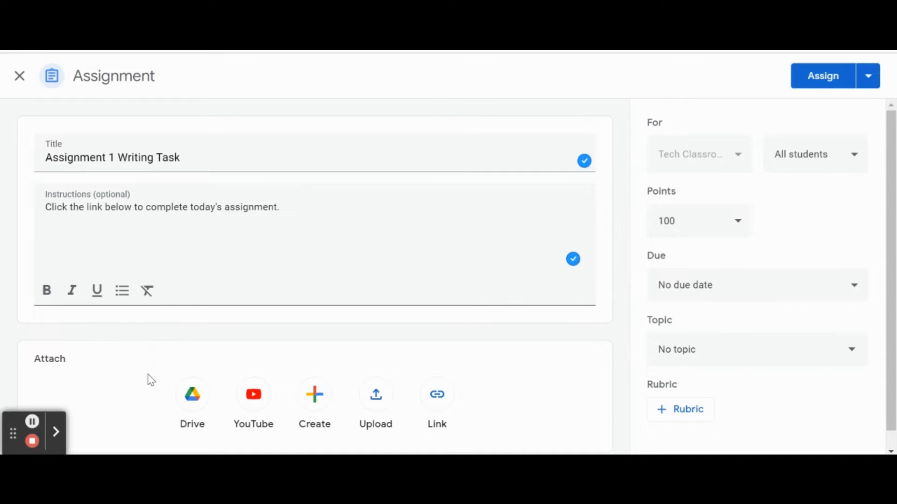
mouse_move(187, 417)
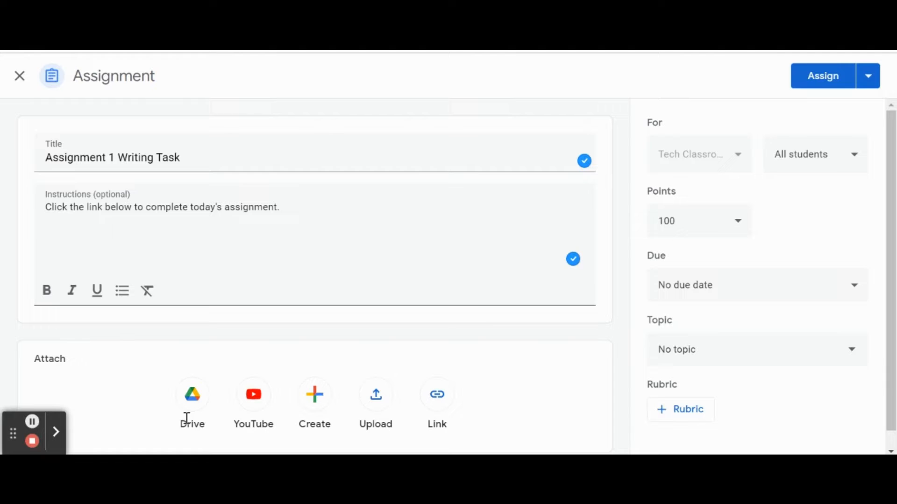
mouse_move(253, 394)
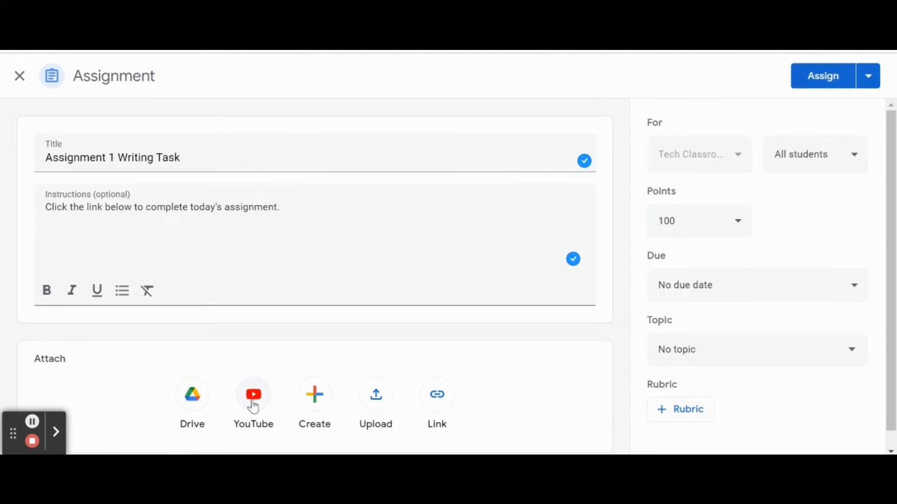
left_click(314, 394)
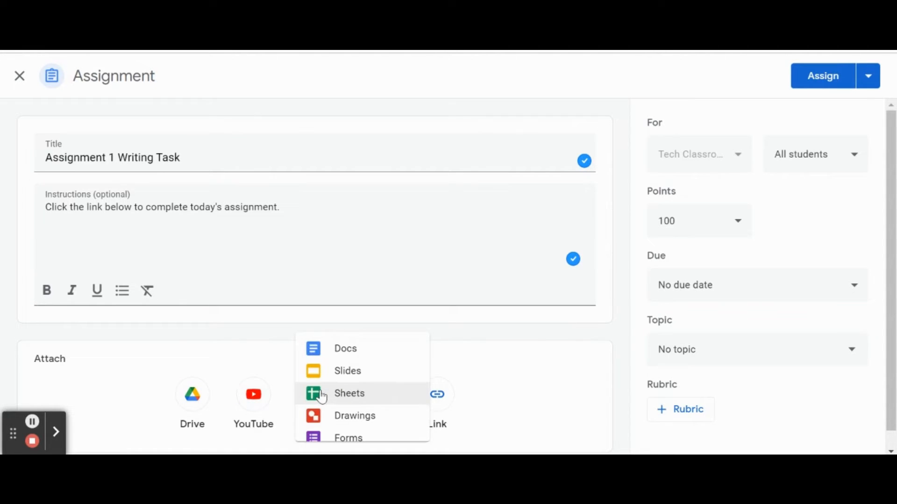
mouse_move(347, 363)
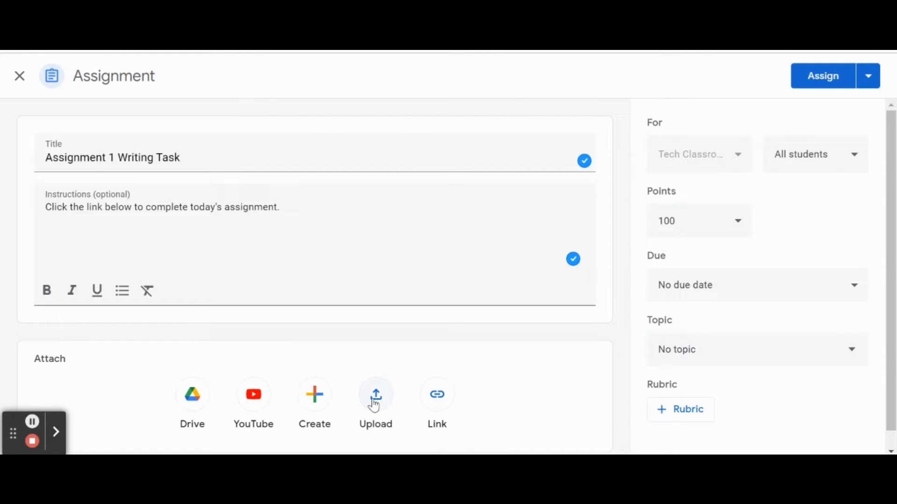
mouse_move(436, 403)
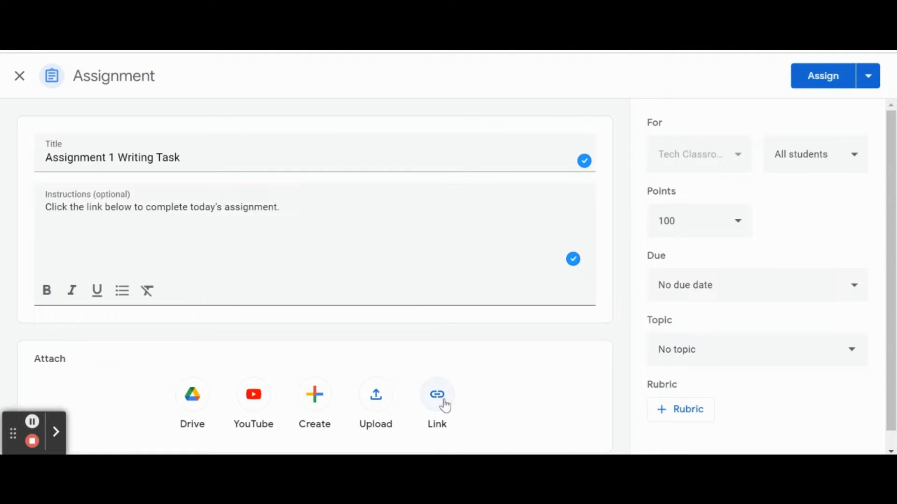
mouse_move(193, 394)
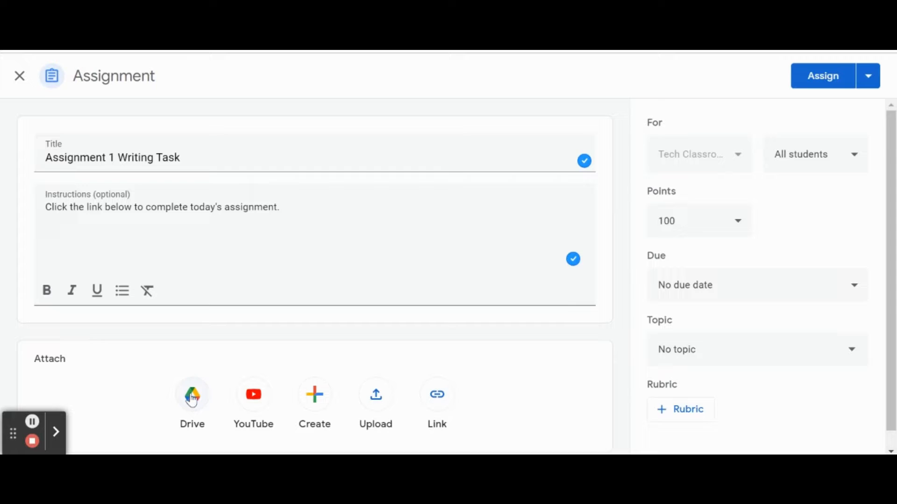
Step: Attach the 'September Start up' Google Slides file from Google Drive
left_click(193, 394)
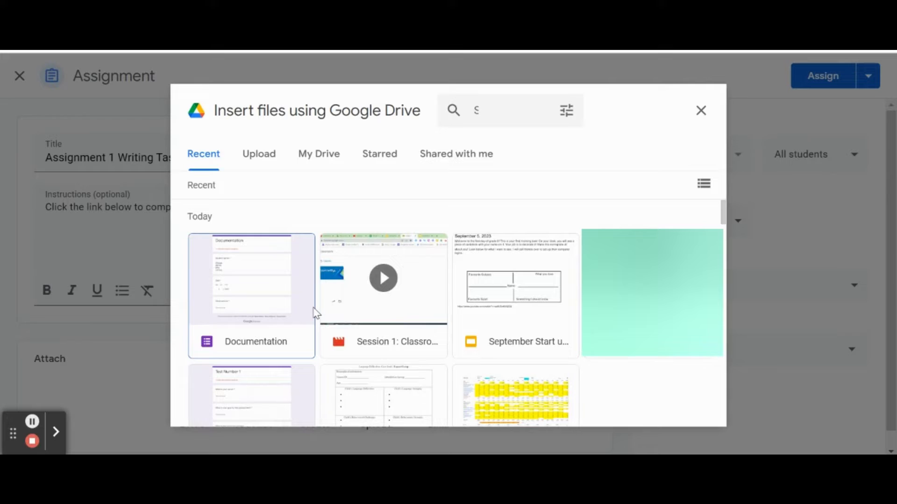
mouse_move(524, 270)
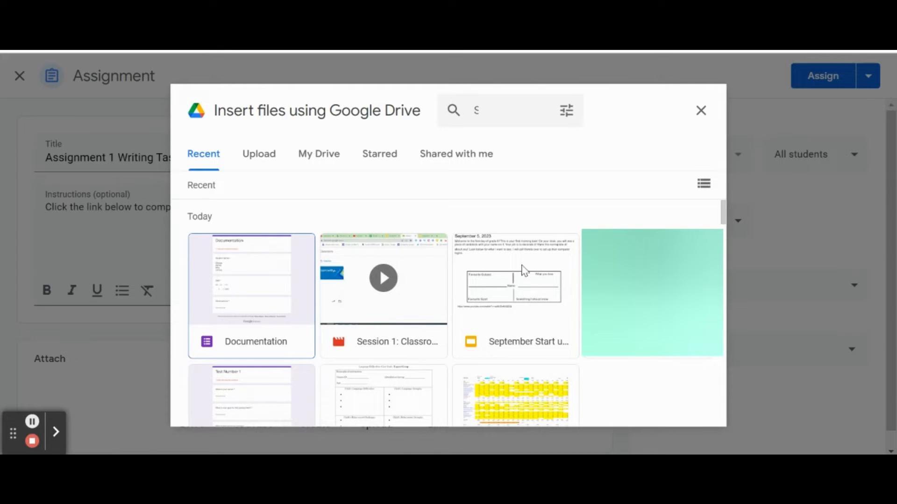
mouse_move(516, 304)
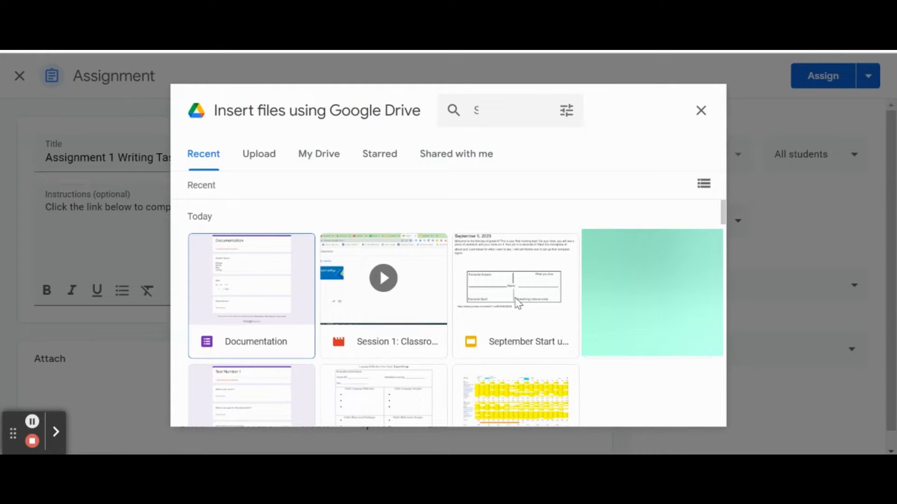
left_click(514, 293)
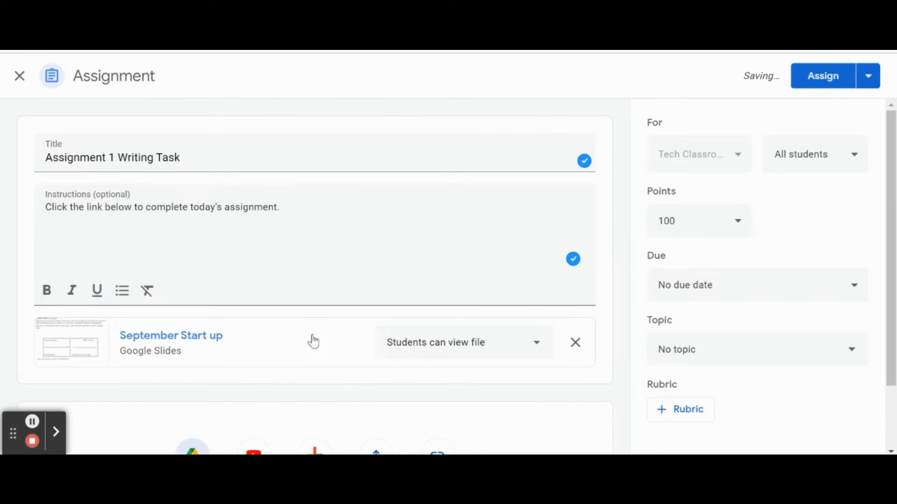
mouse_move(336, 336)
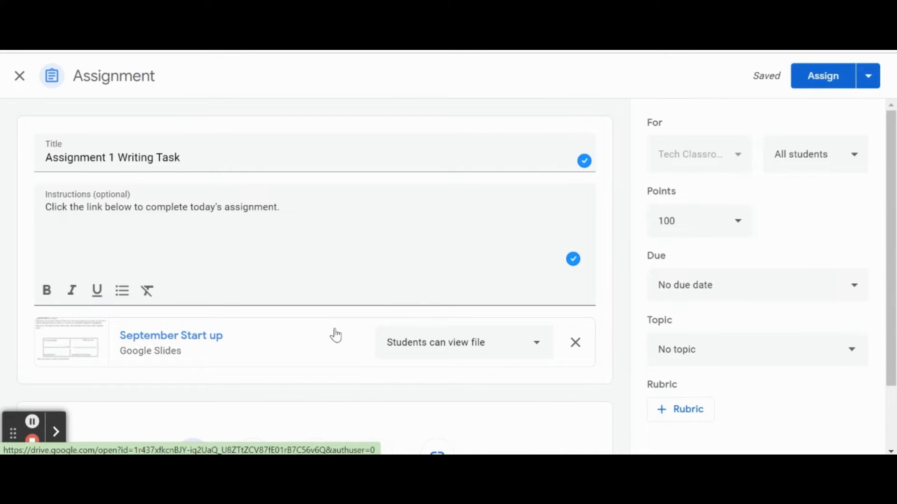
mouse_move(297, 350)
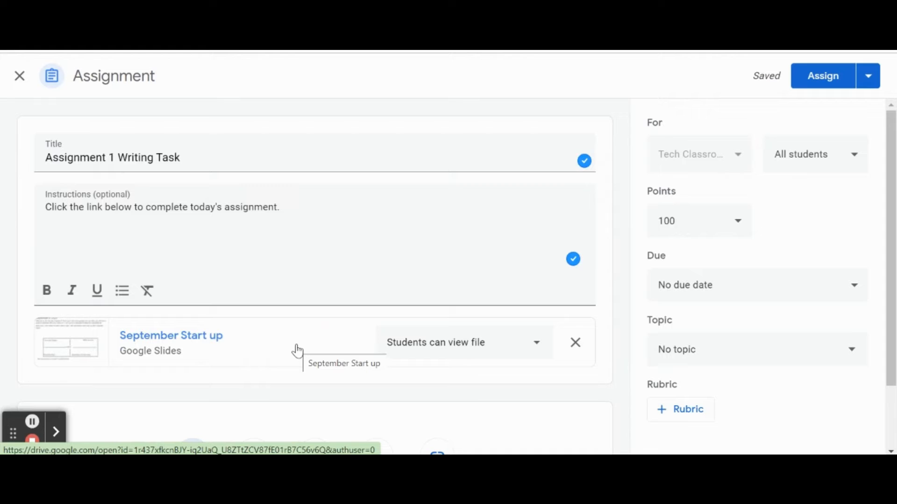
mouse_move(499, 353)
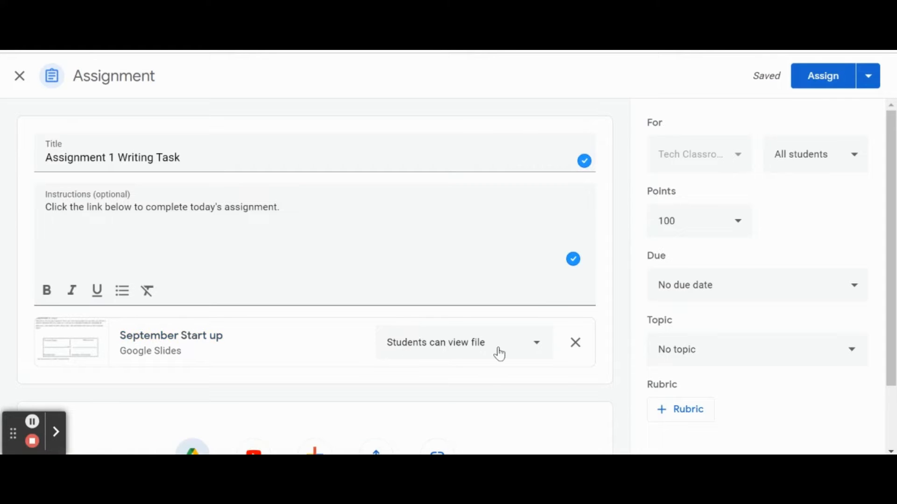
mouse_move(521, 355)
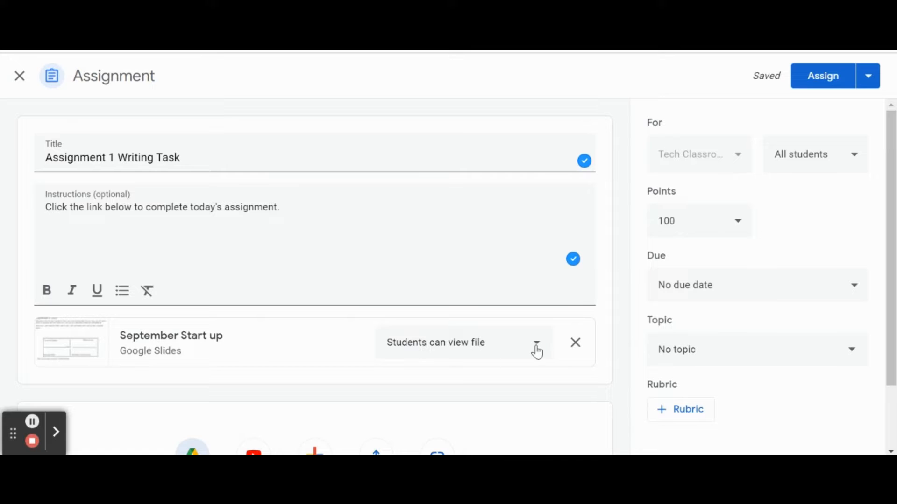
Step: Set the attached slides to 'Make a copy for each student'
left_click(536, 348)
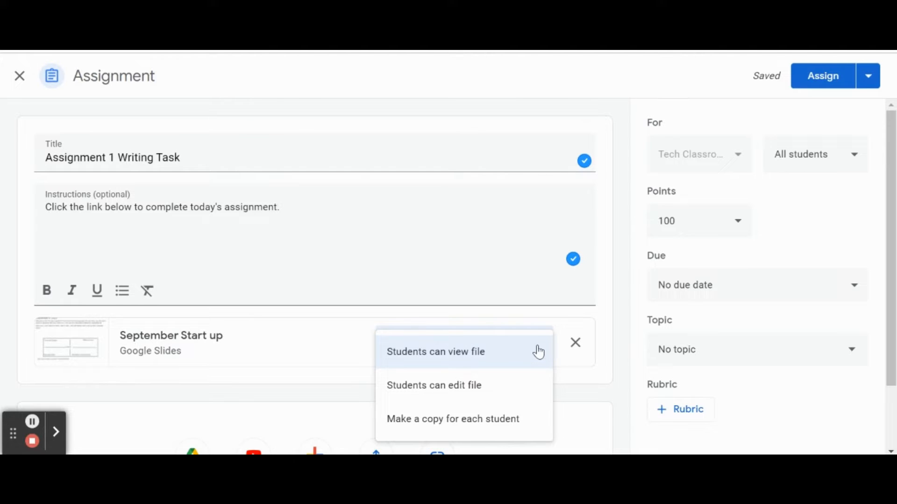
mouse_move(486, 360)
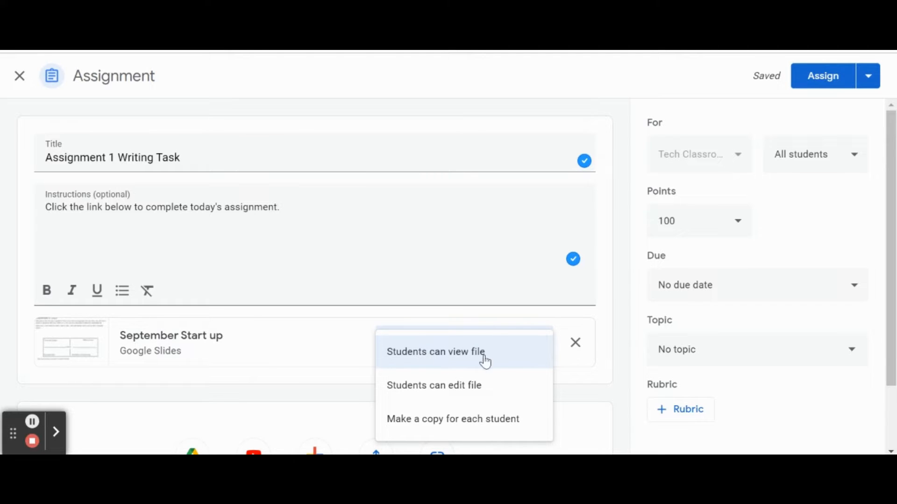
mouse_move(502, 358)
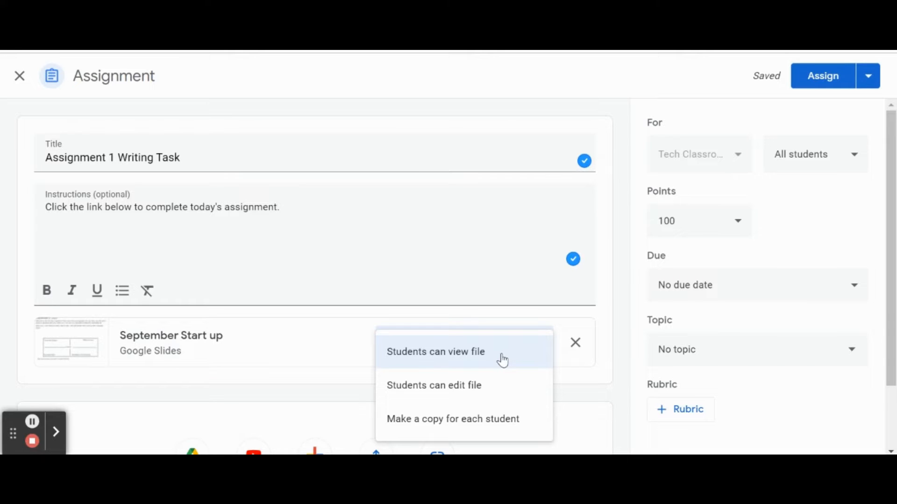
mouse_move(515, 398)
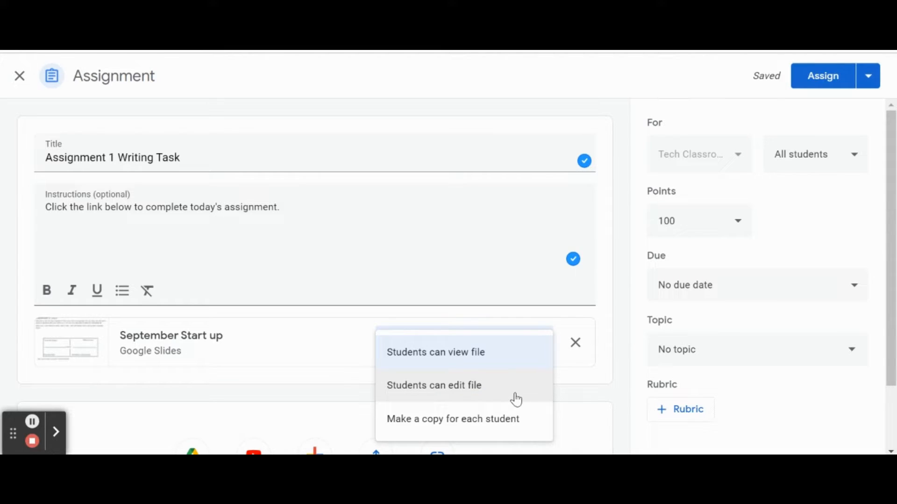
mouse_move(497, 392)
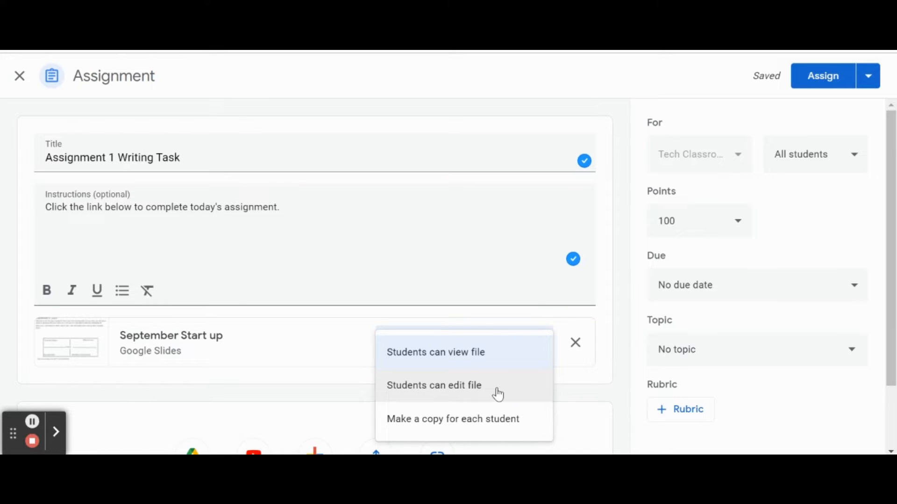
mouse_move(463, 394)
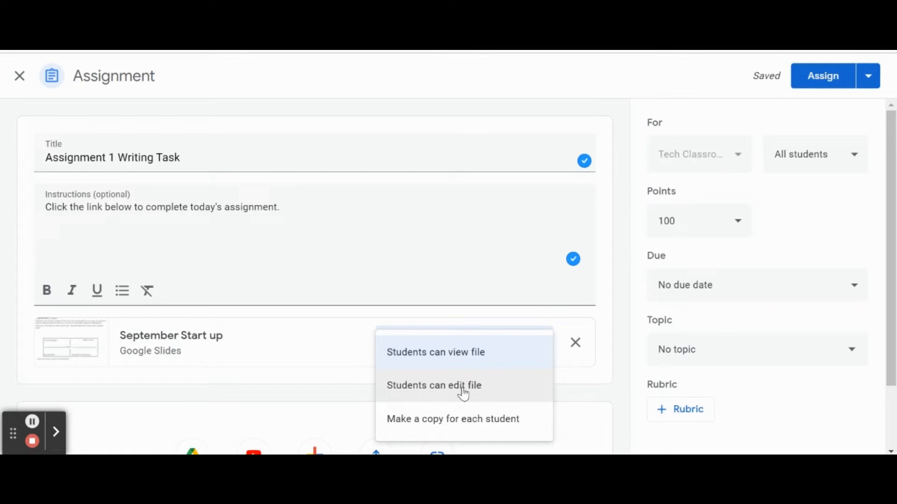
mouse_move(489, 394)
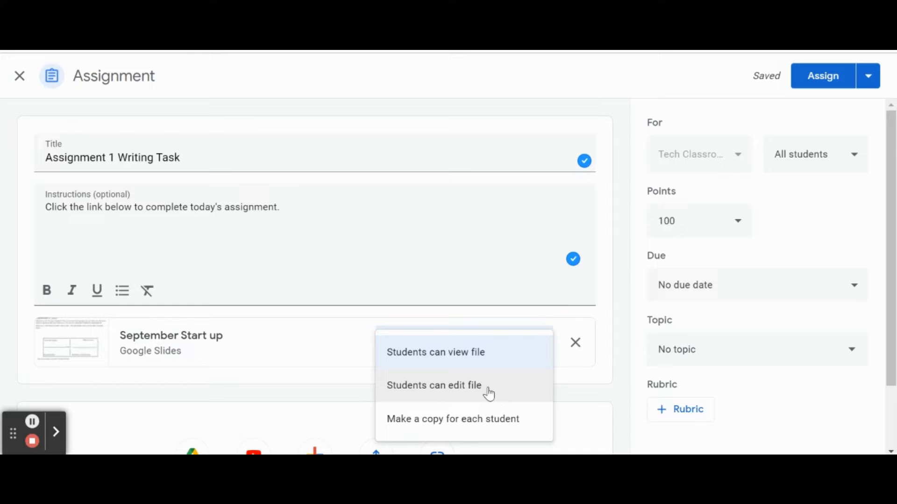
mouse_move(403, 428)
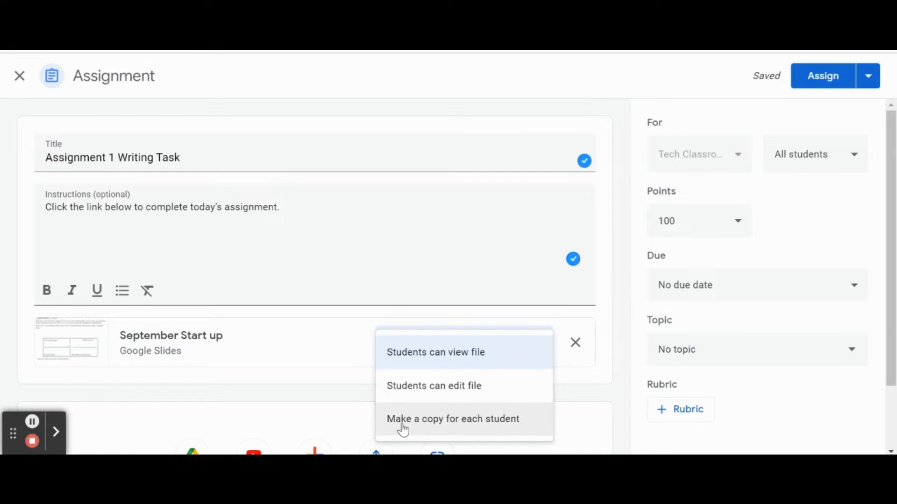
mouse_move(499, 424)
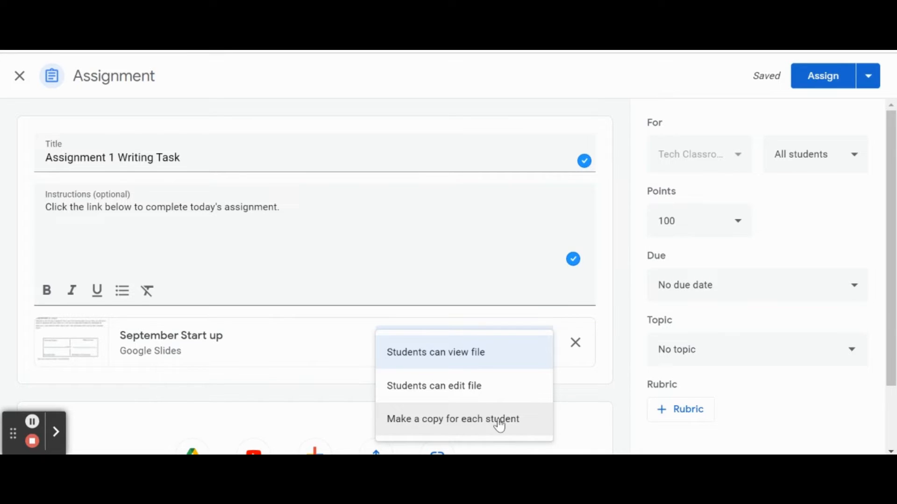
left_click(452, 419)
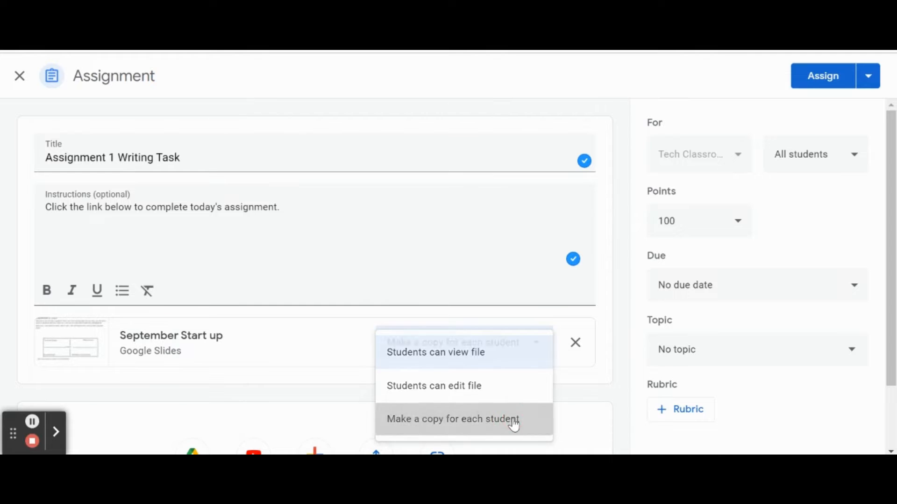
left_click(453, 419)
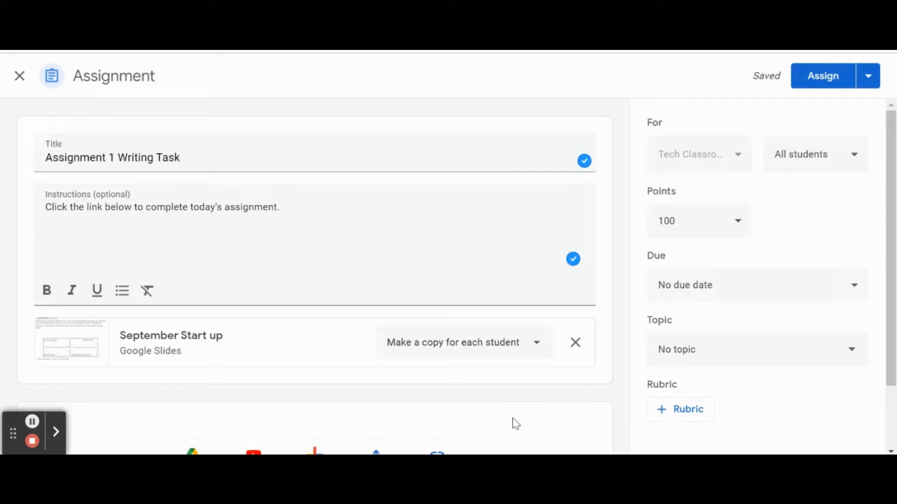
mouse_move(689, 143)
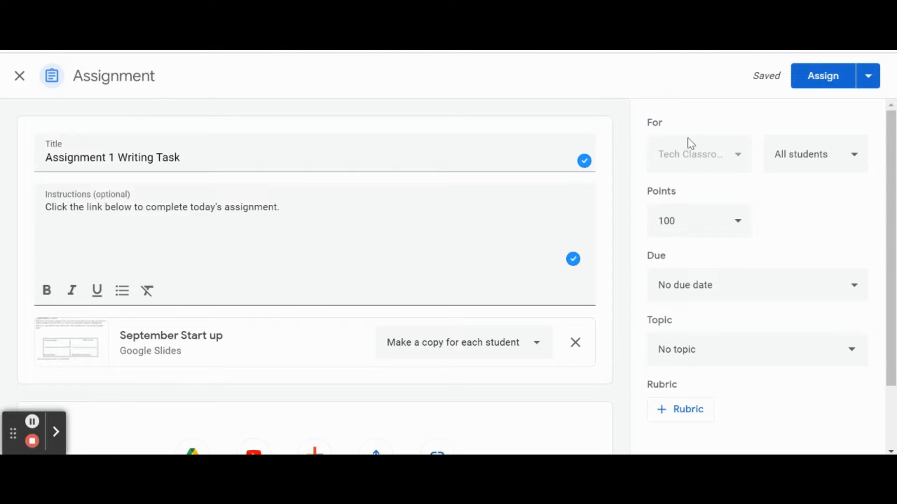
mouse_move(693, 166)
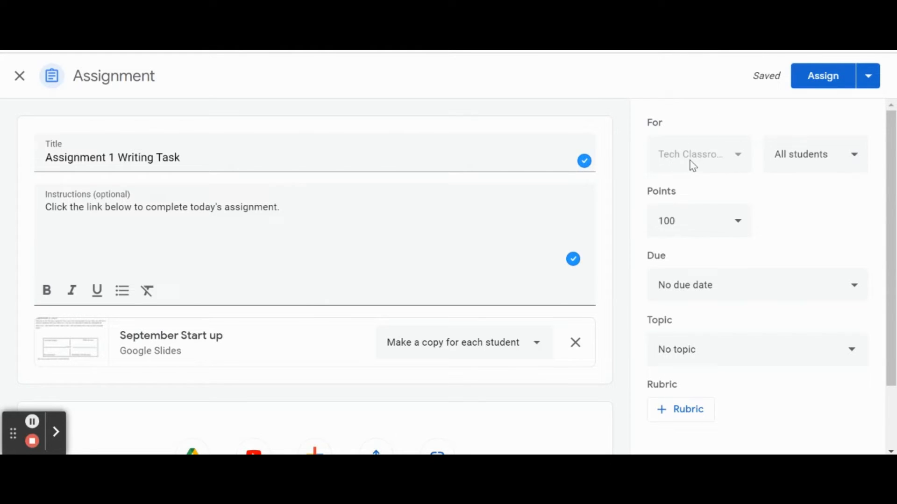
mouse_move(705, 159)
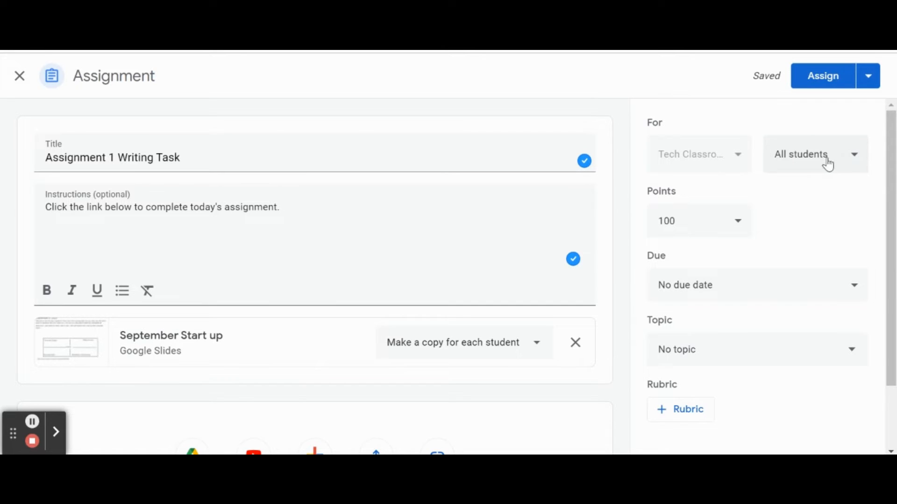
mouse_move(854, 157)
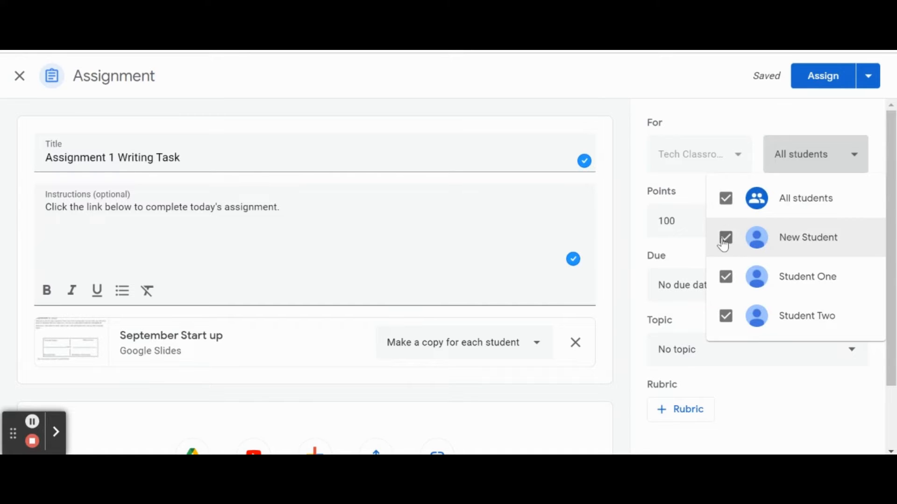
mouse_move(727, 243)
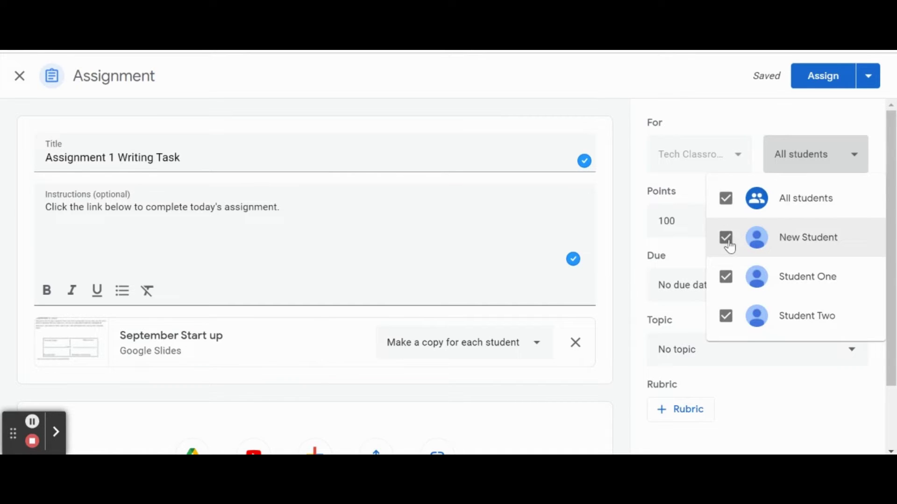
mouse_move(727, 205)
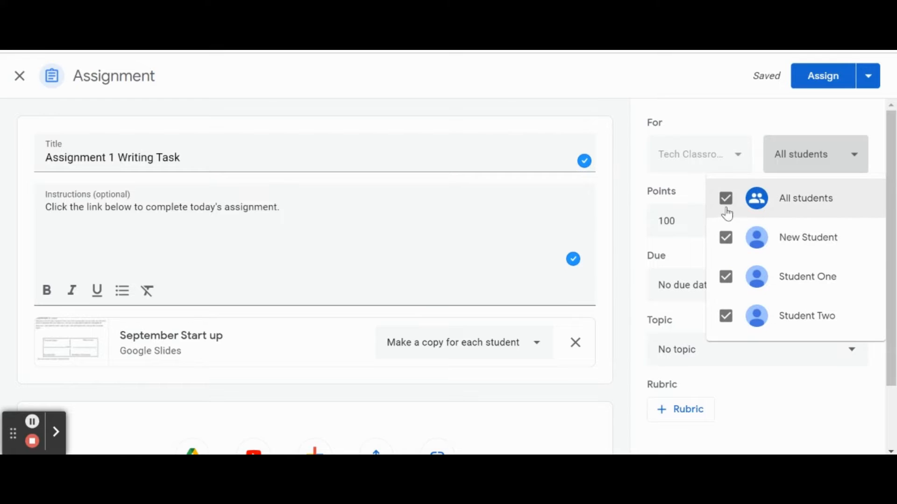
left_click(725, 198)
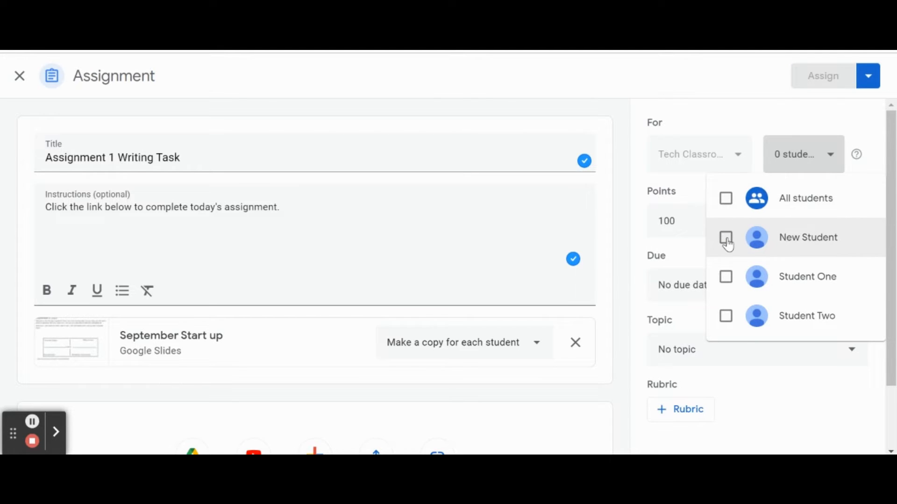
left_click(725, 237)
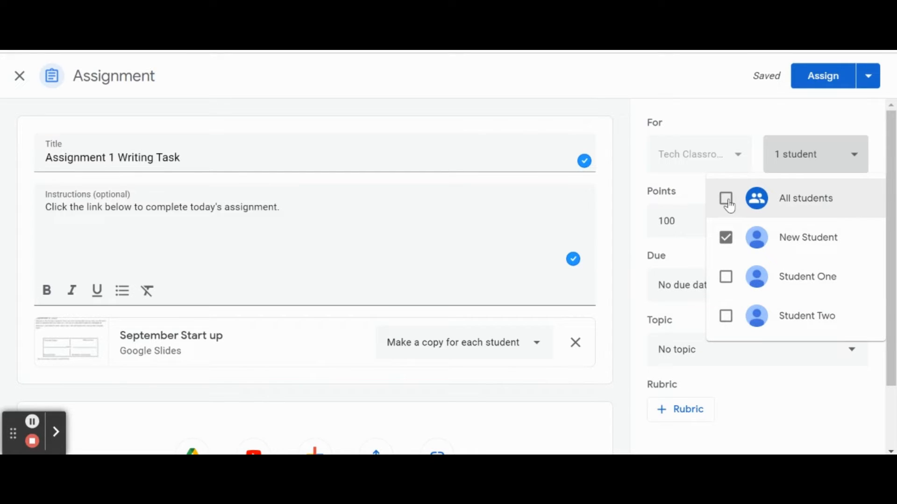
left_click(725, 198)
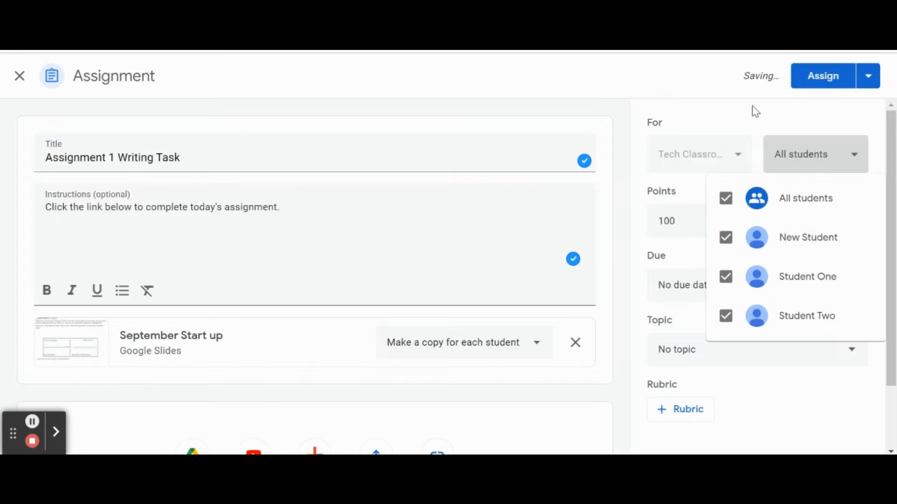
left_click(696, 194)
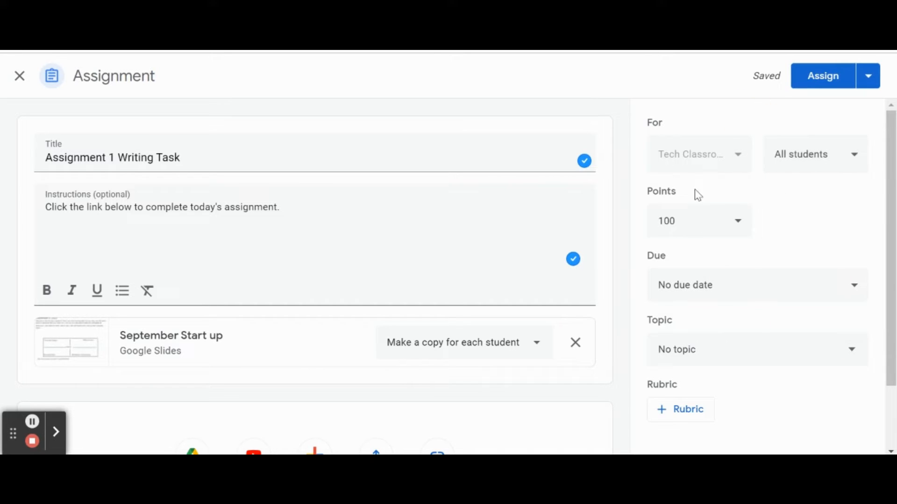
Step: Keep the assignment's points value at 100
left_click(737, 220)
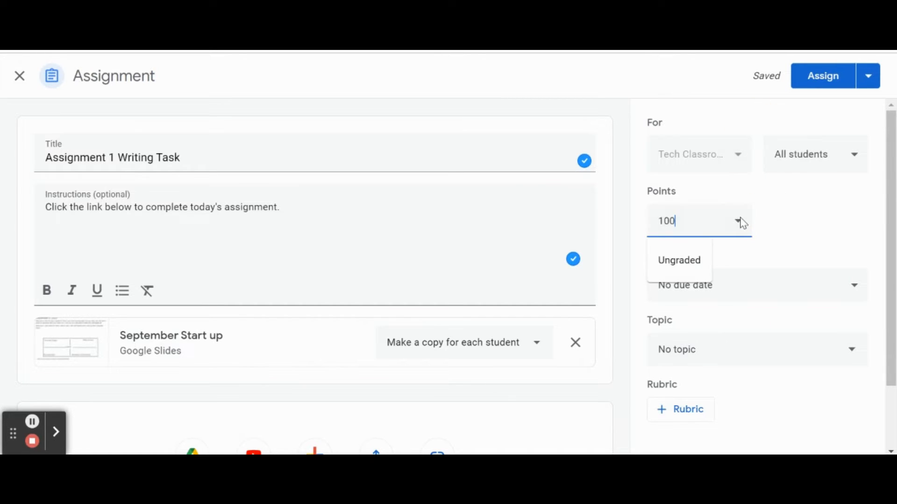
mouse_move(679, 260)
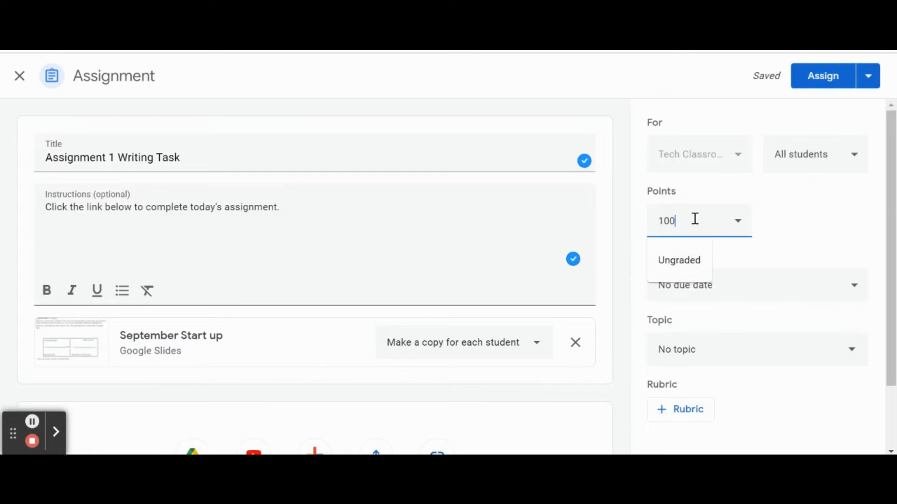
triple_click(666, 221)
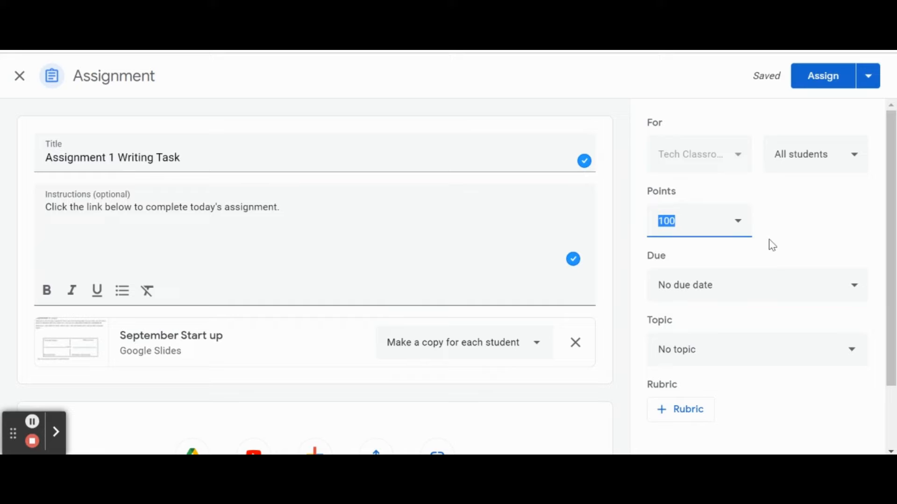
mouse_move(757, 285)
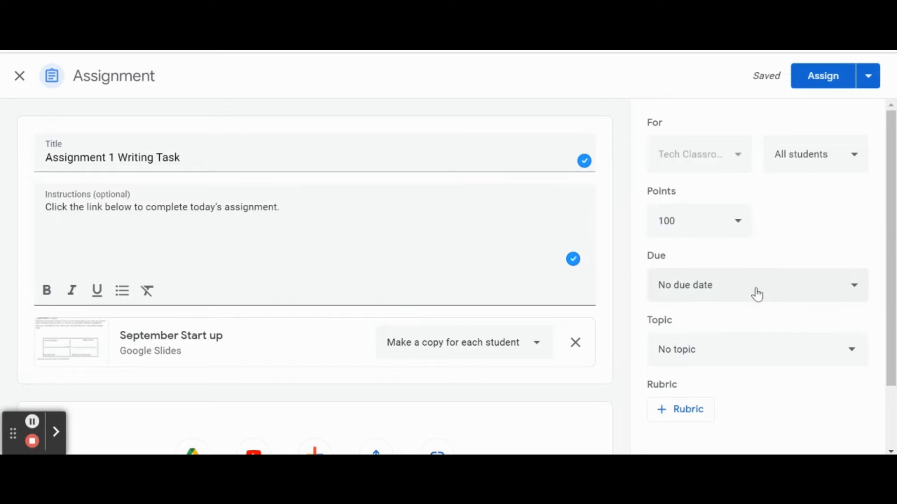
mouse_move(853, 290)
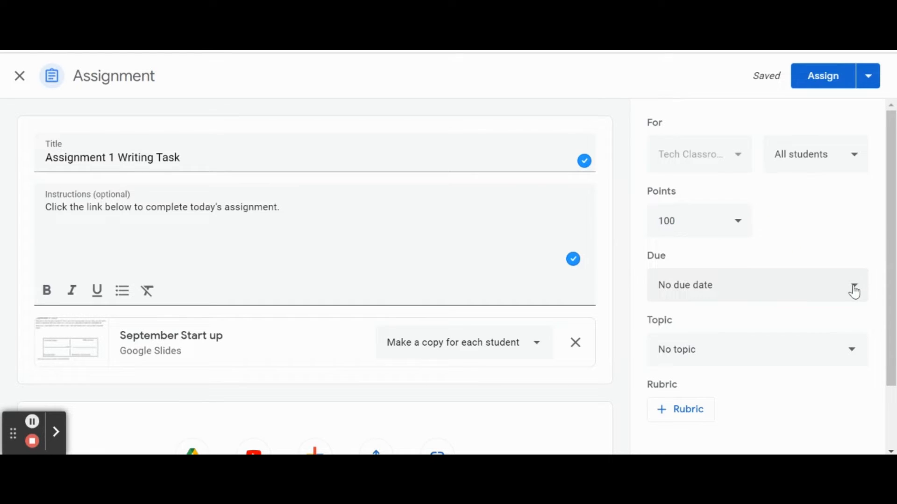
Step: Set the due date to May 31, 2023 with no time
left_click(853, 285)
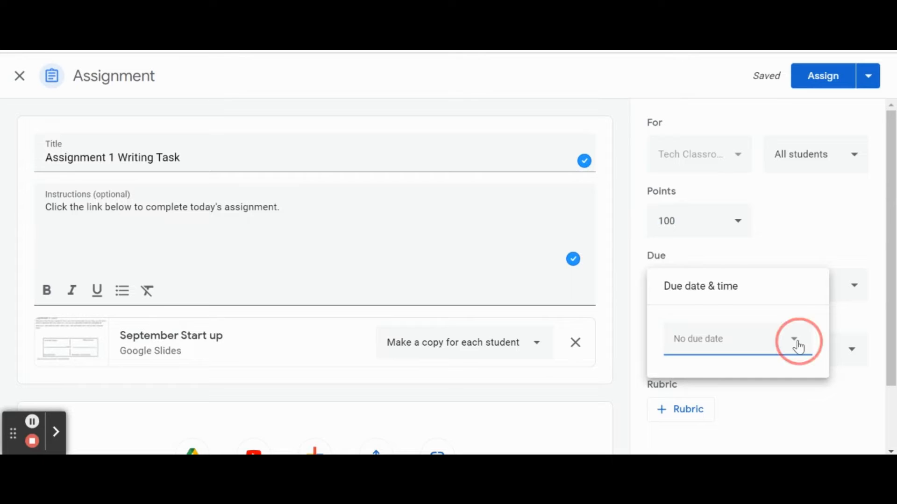
left_click(795, 338)
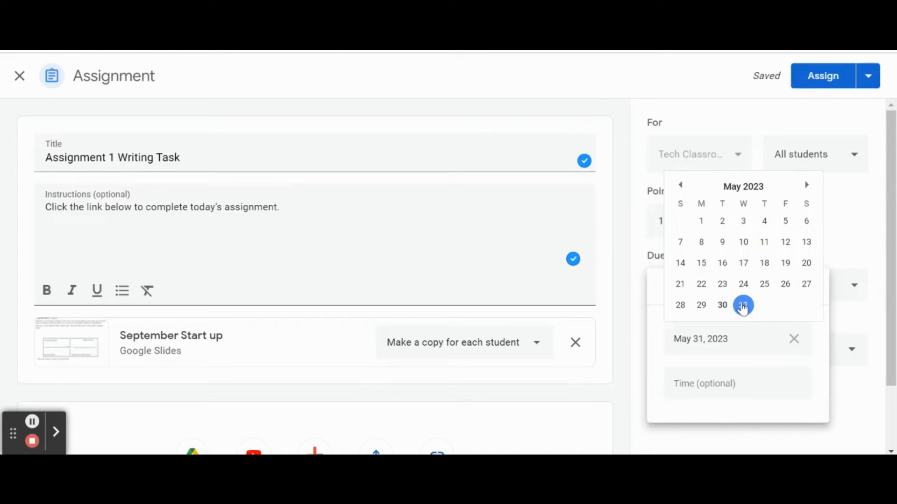
left_click(742, 304)
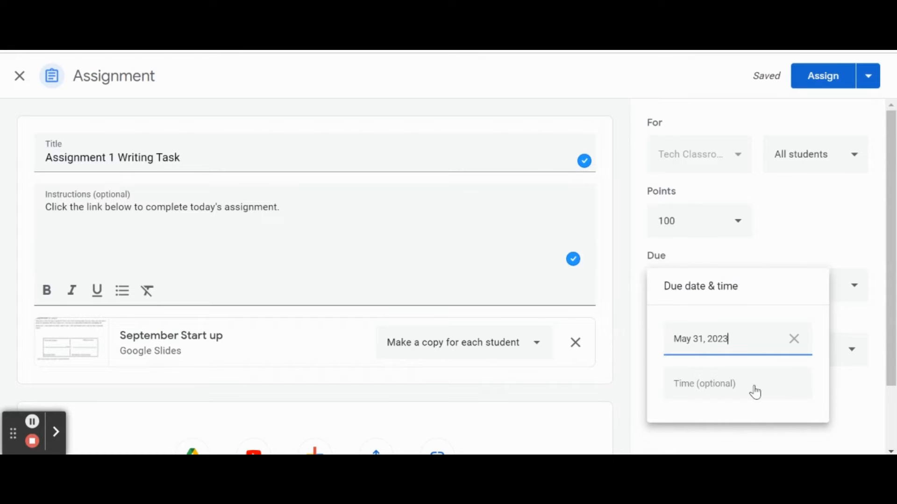
mouse_move(816, 249)
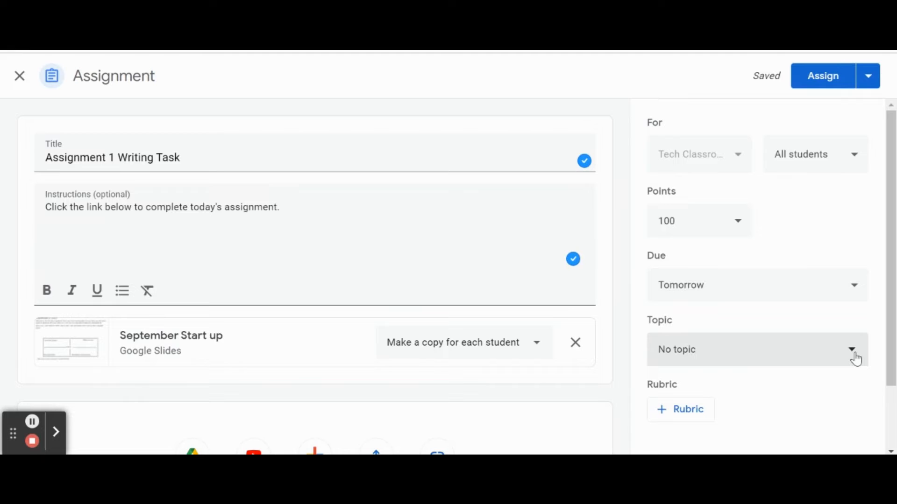
Step: Create a new topic 'September Writing' for the assignment
left_click(852, 349)
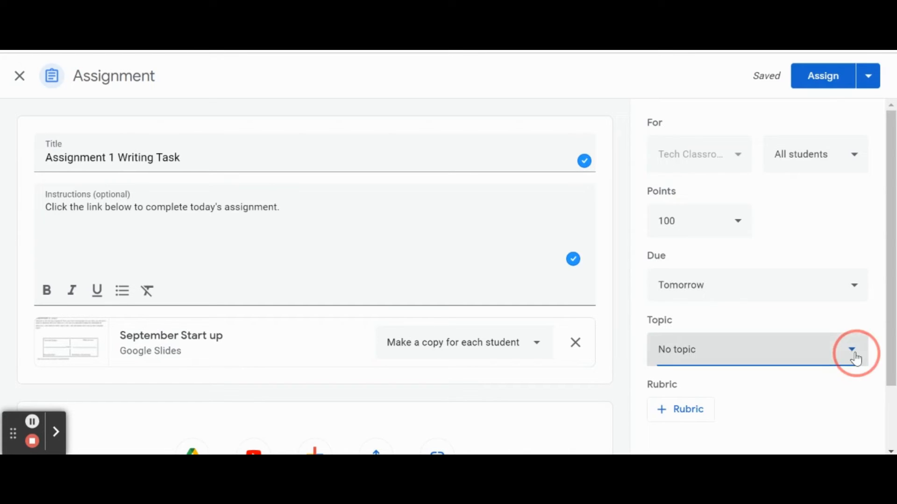
left_click(851, 349)
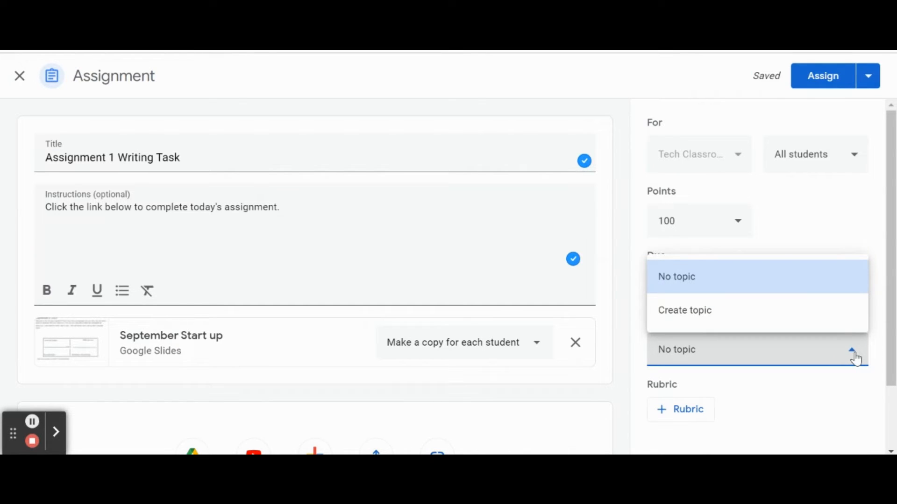
mouse_move(696, 319)
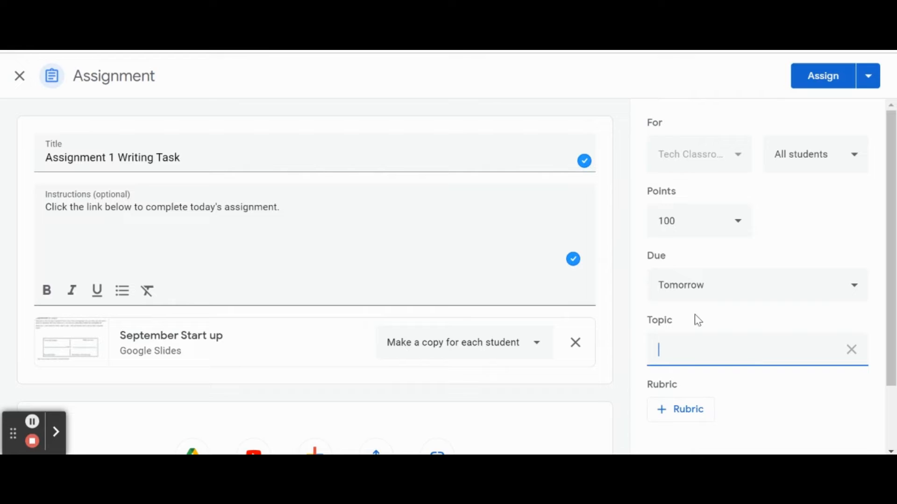
type("September Wri")
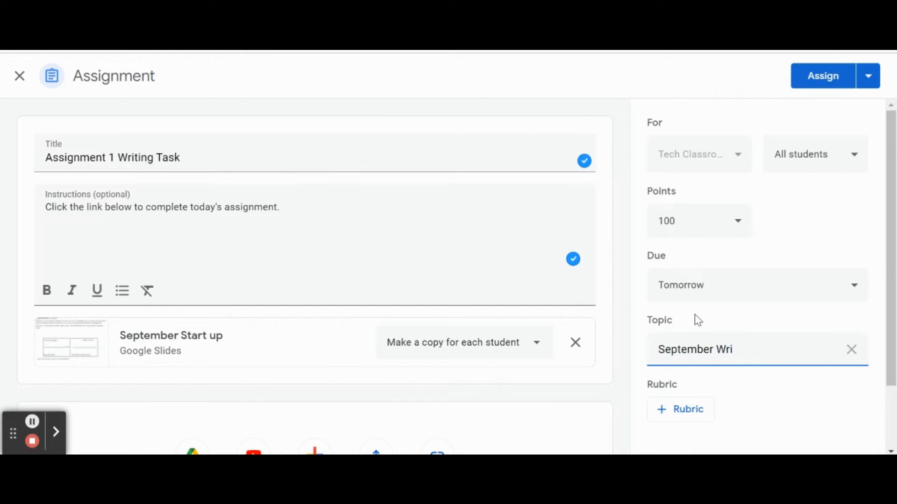
type("ting")
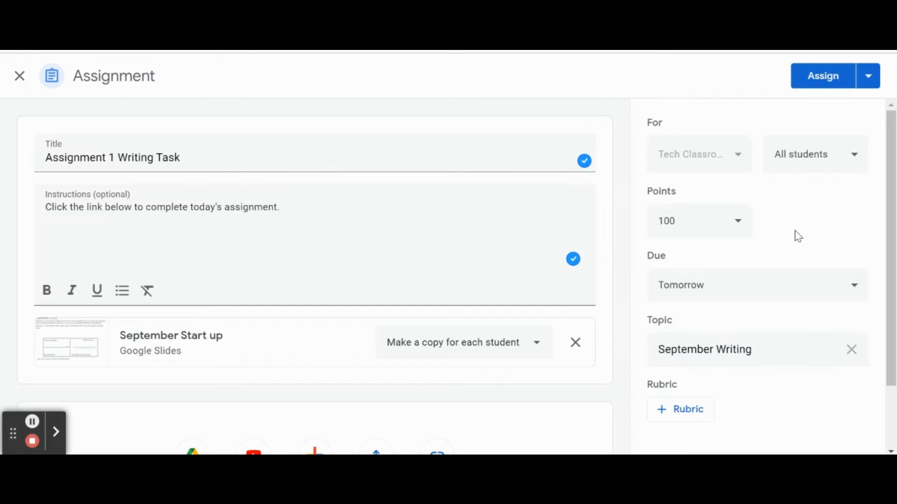
mouse_move(681, 409)
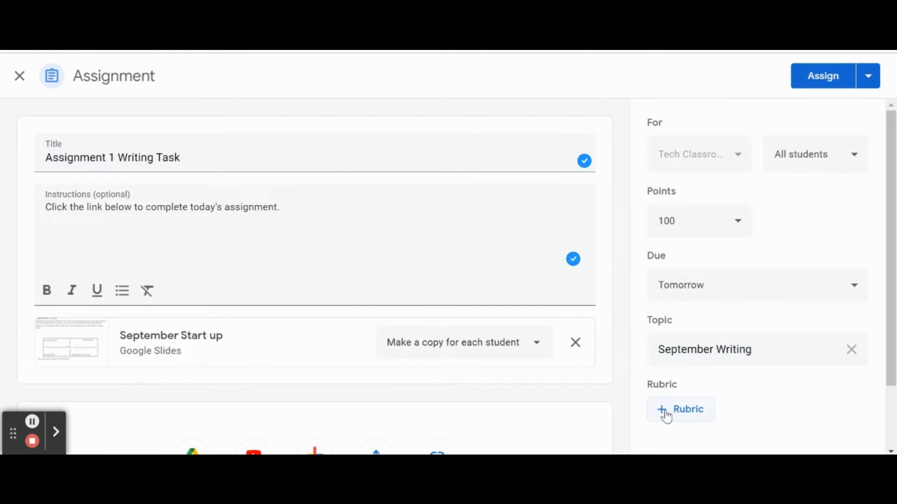
Step: Assign the assignment to all students
scroll("down", 3)
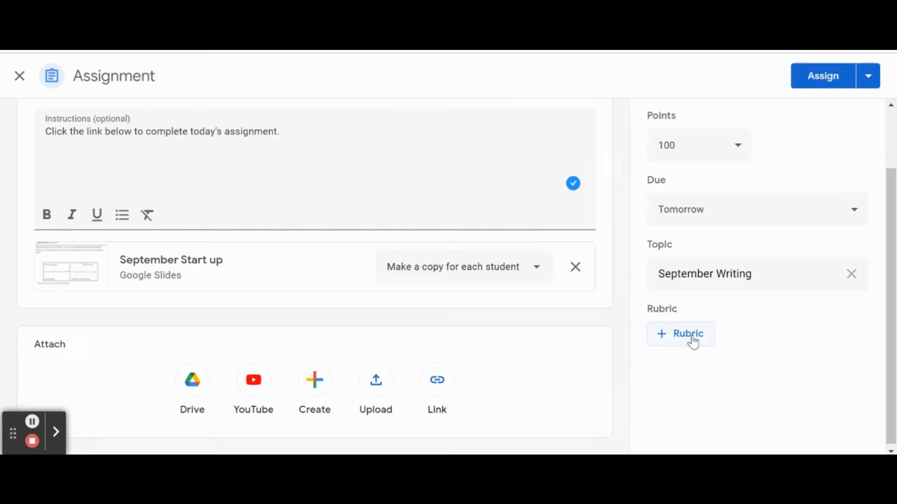
scroll("up", 3)
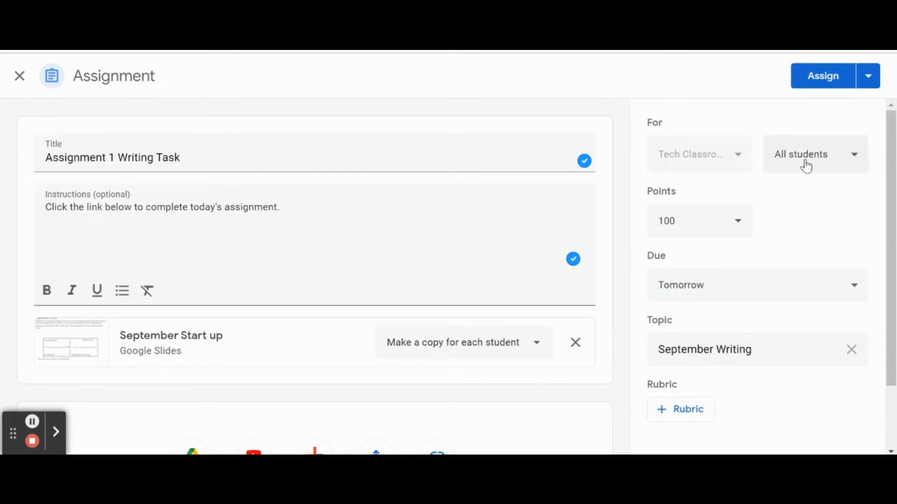
left_click(822, 76)
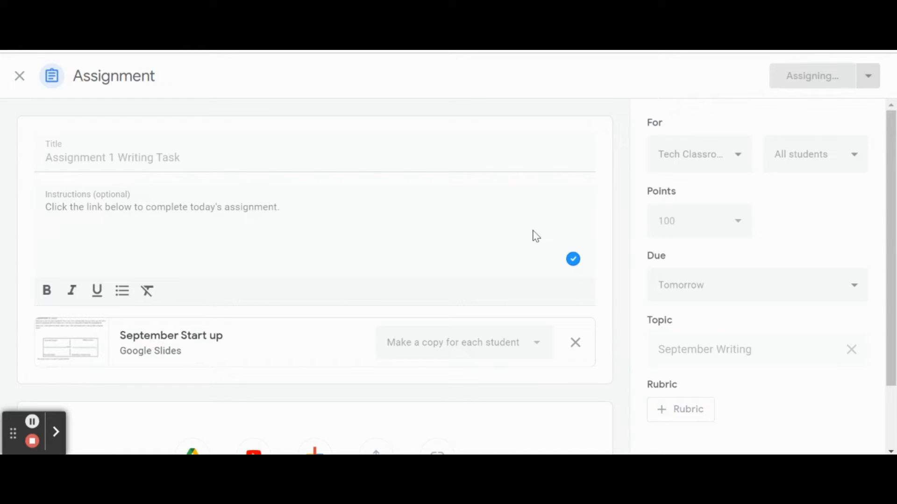
Step: Return to the Classwork list showing Assignment 1 Writing Task under September Writing
left_click(812, 75)
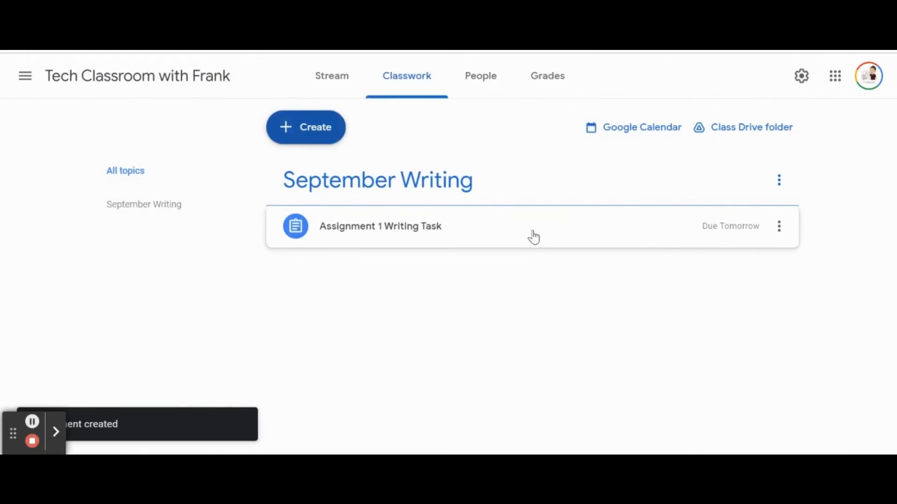
mouse_move(337, 200)
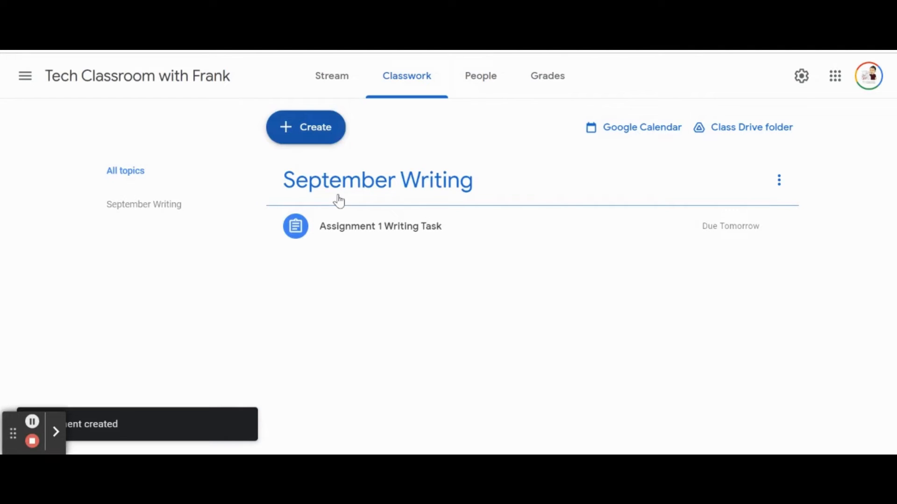
mouse_move(358, 182)
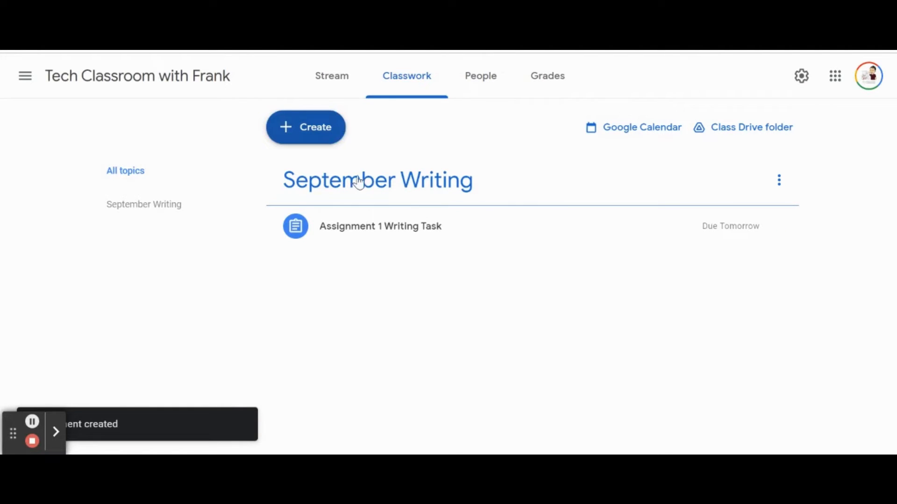
mouse_move(410, 208)
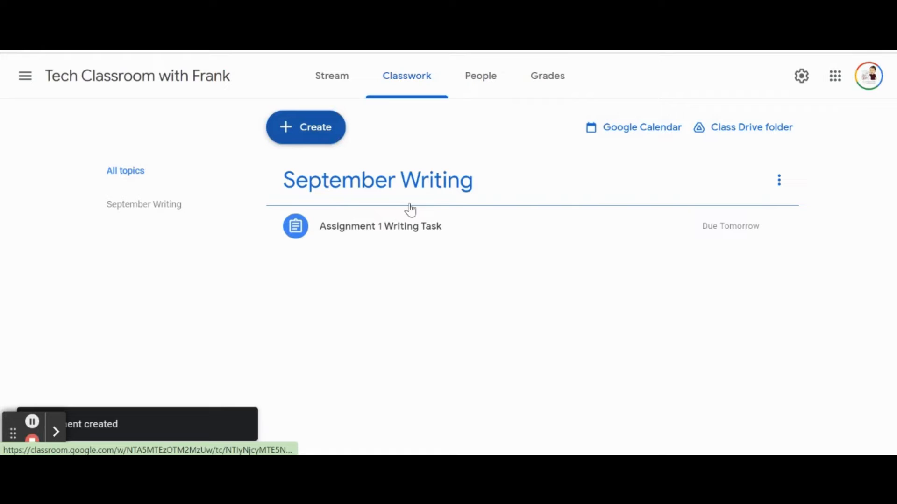
left_click(55, 431)
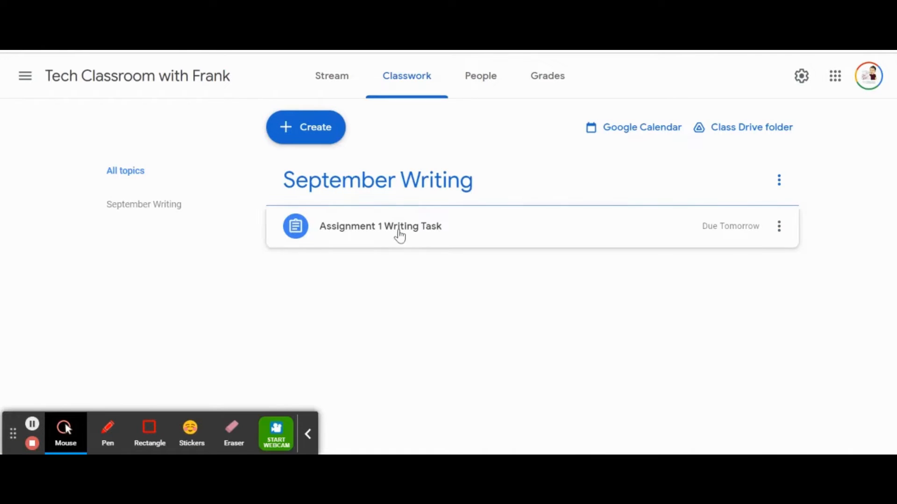
mouse_move(381, 191)
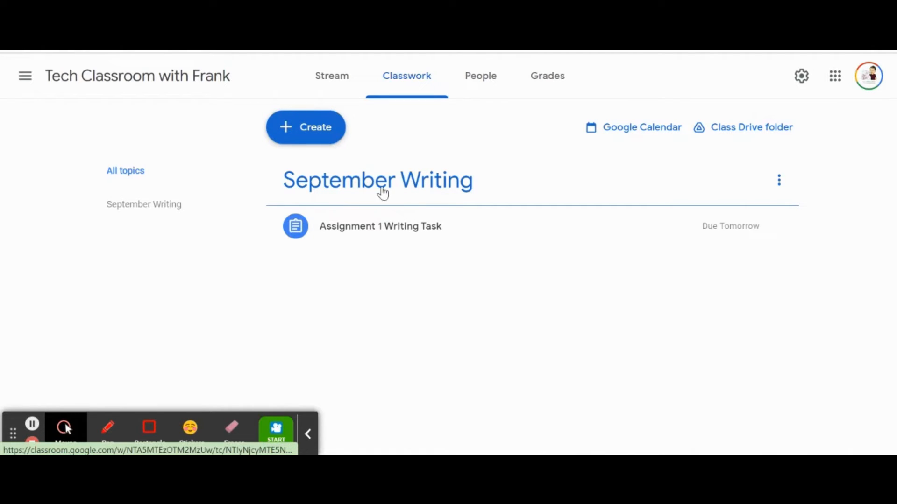
mouse_move(332, 300)
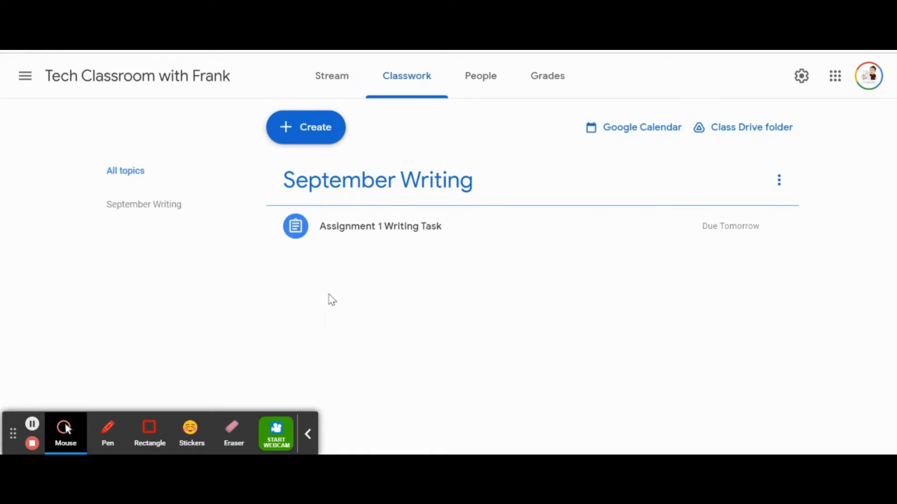
mouse_move(254, 205)
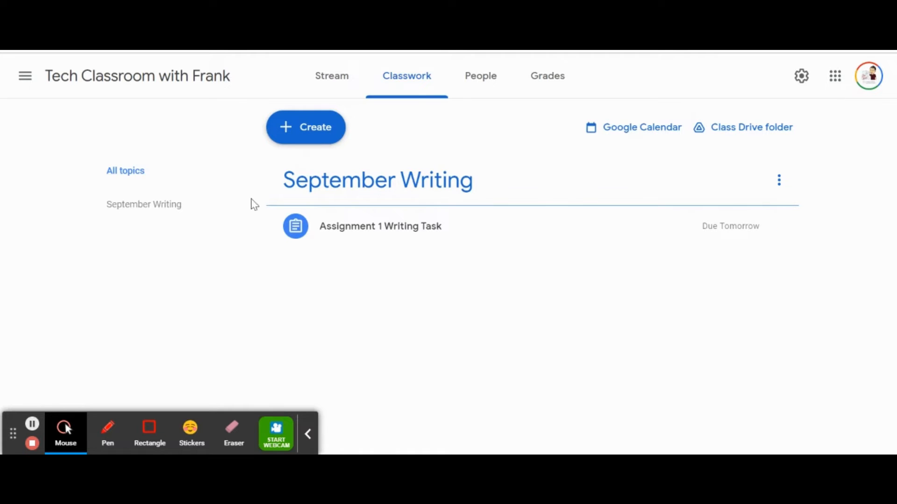
Step: Add a new empty 'Math' topic to the Classwork page
left_click(305, 127)
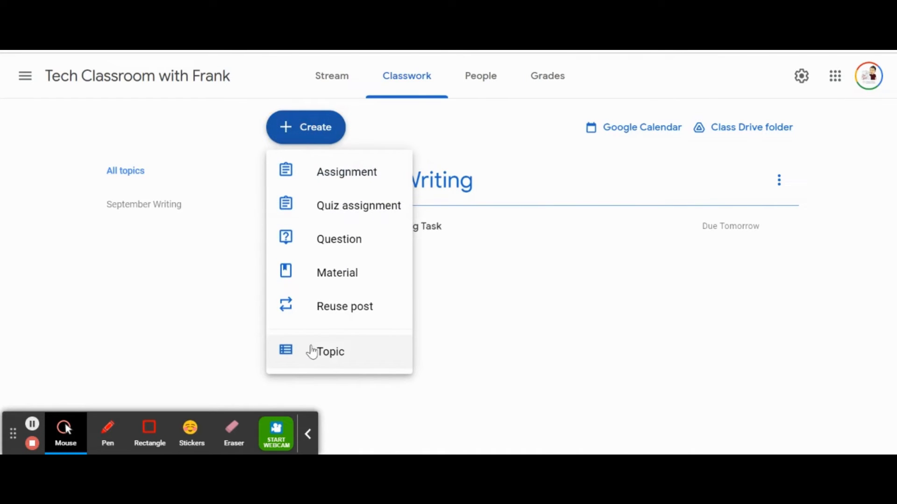
mouse_move(318, 352)
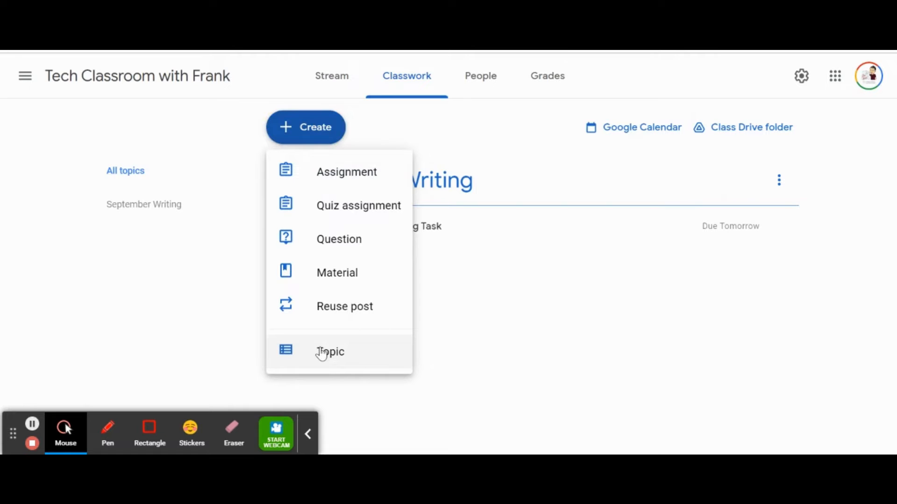
left_click(330, 352)
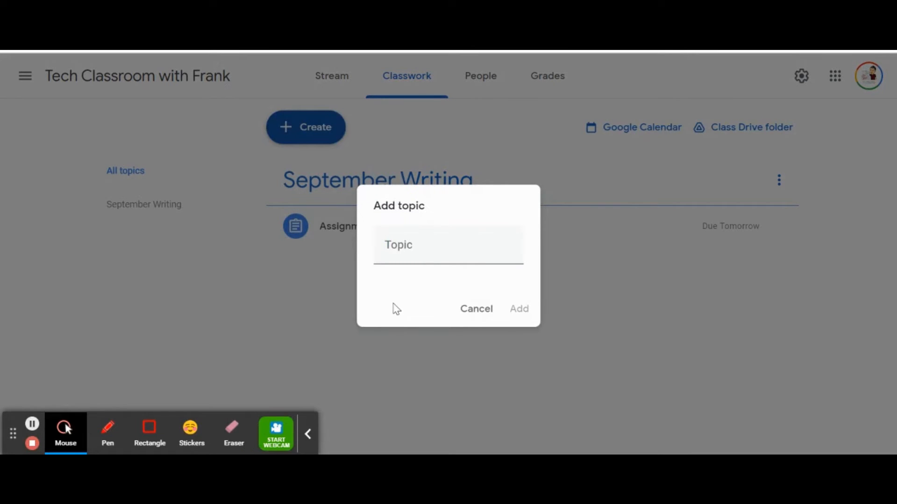
type("M")
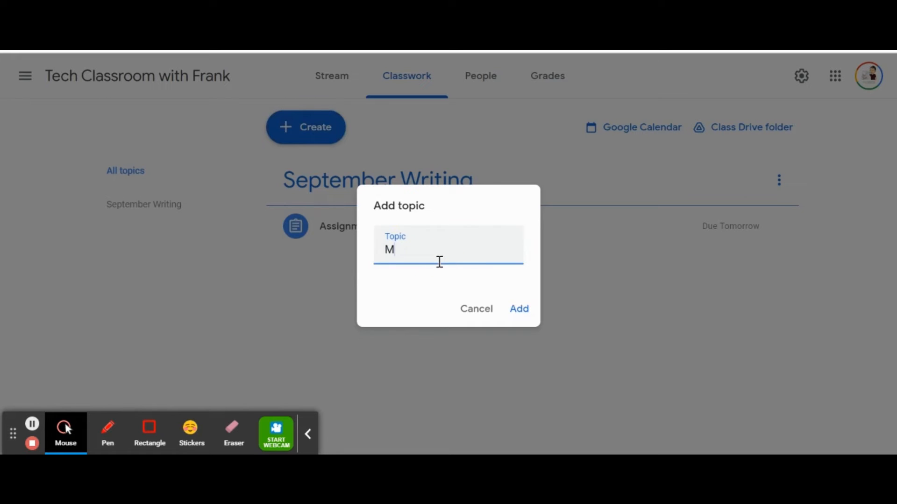
left_click(518, 310)
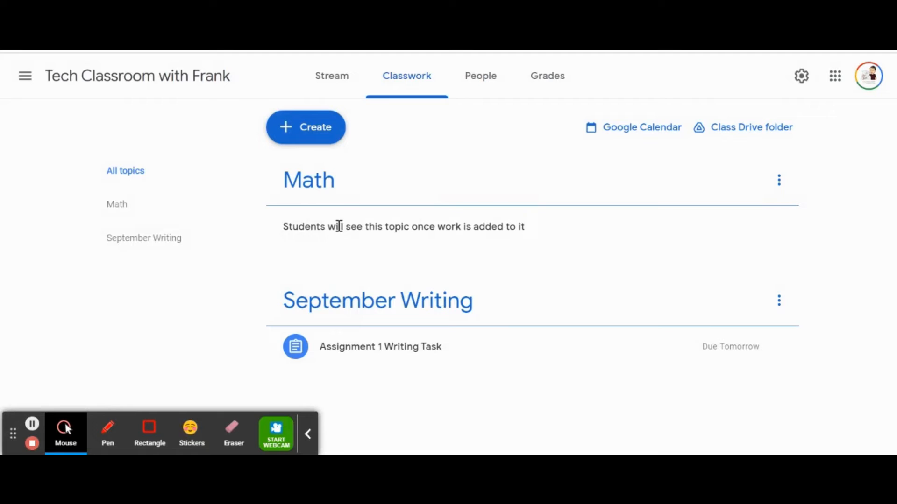
mouse_move(420, 230)
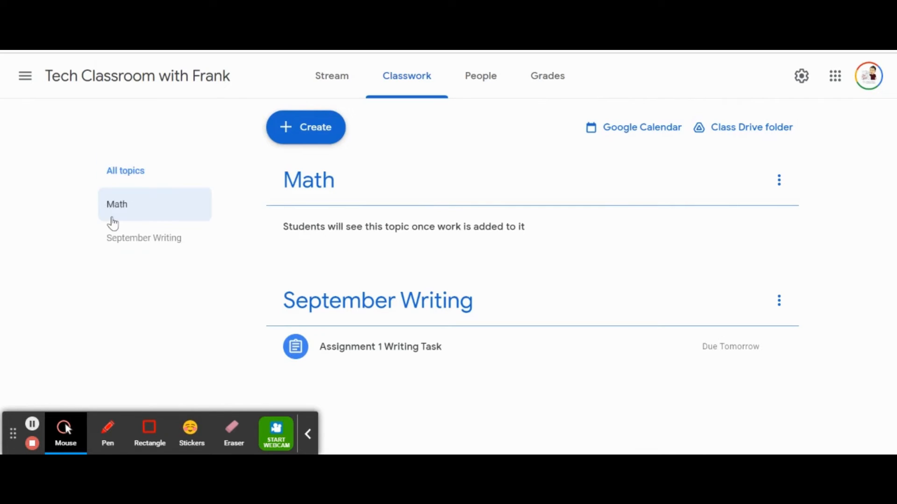
mouse_move(132, 285)
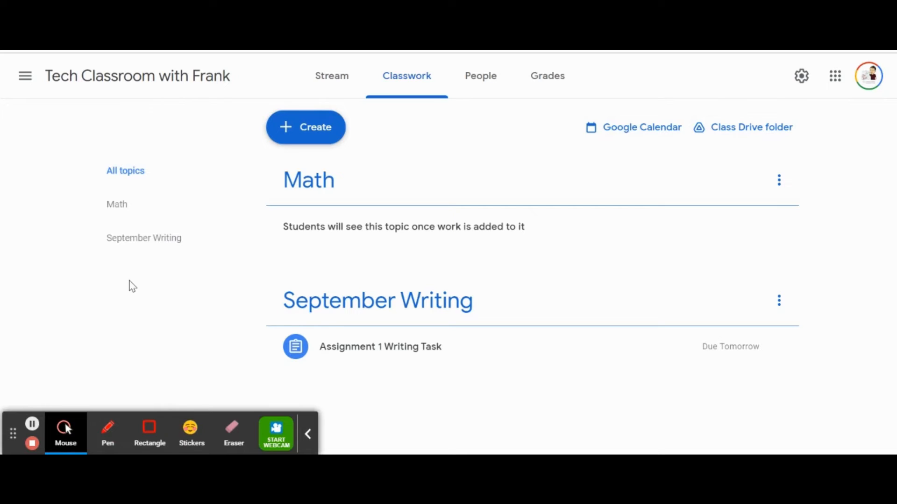
mouse_move(126, 263)
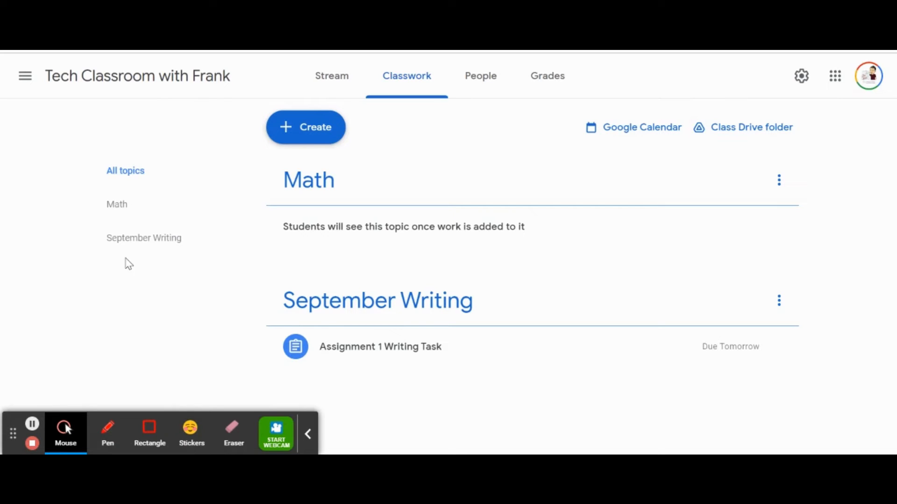
Step: Filter to the September Writing topic, review the assignment, and return to all topics
left_click(380, 347)
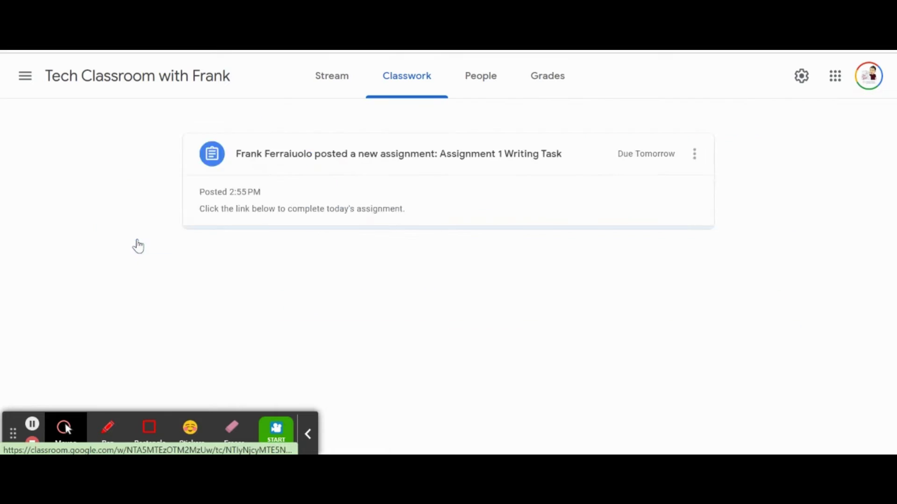
left_click(398, 154)
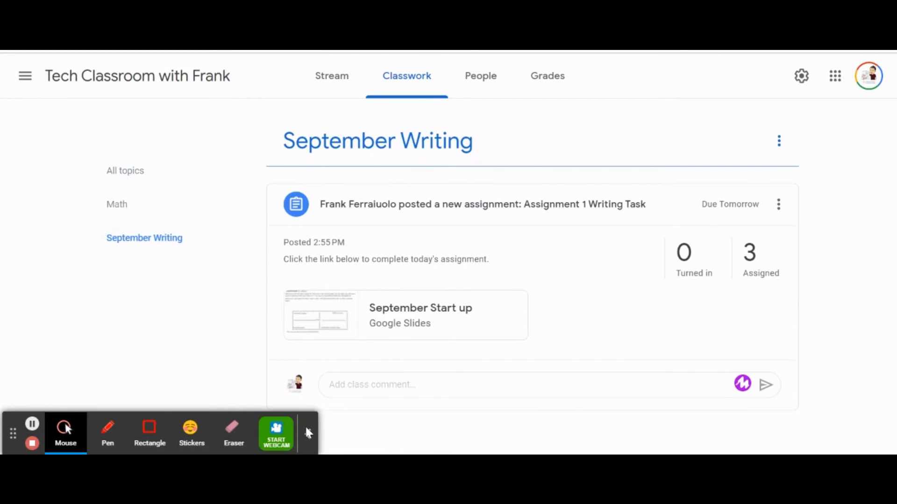
left_click(309, 433)
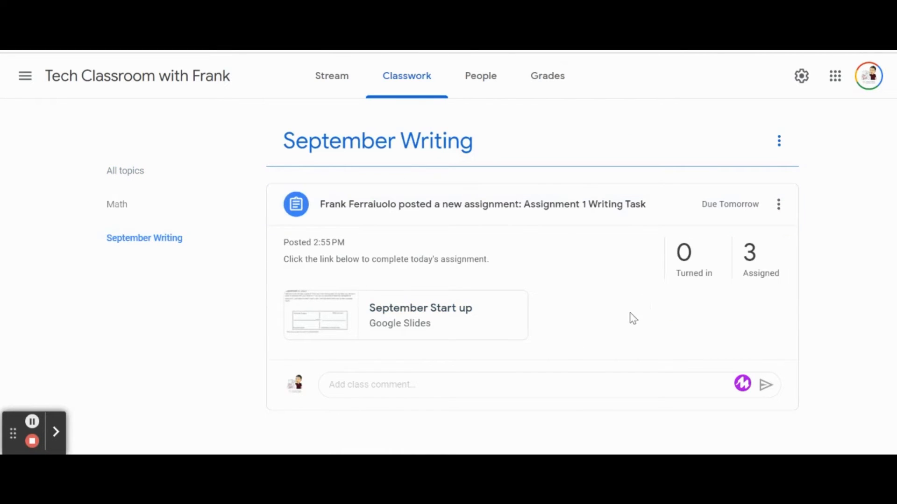
mouse_move(486, 361)
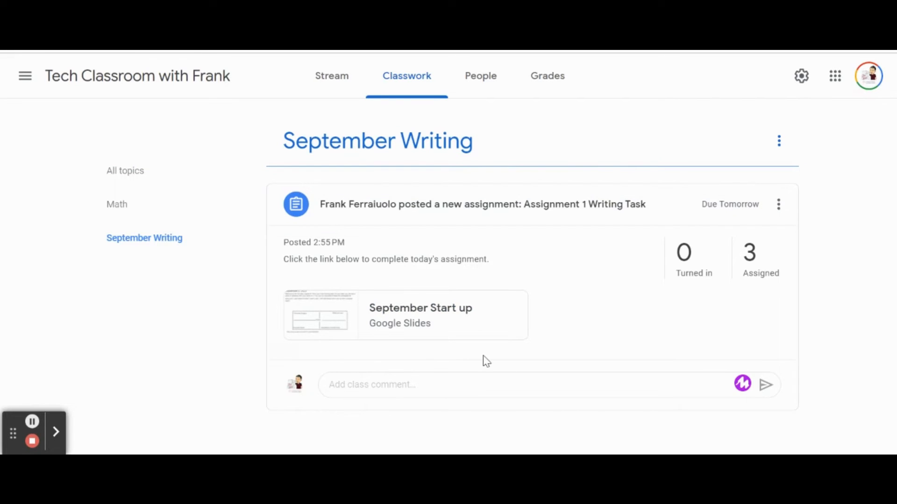
mouse_move(338, 228)
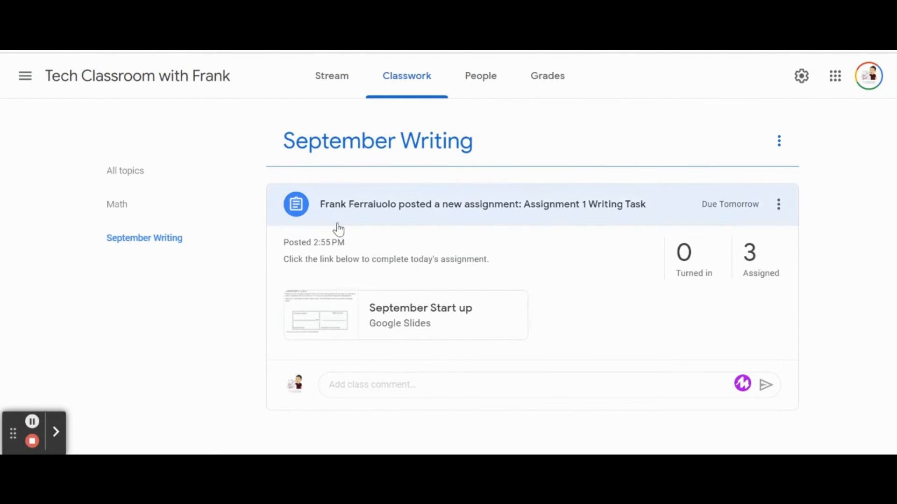
left_click(125, 170)
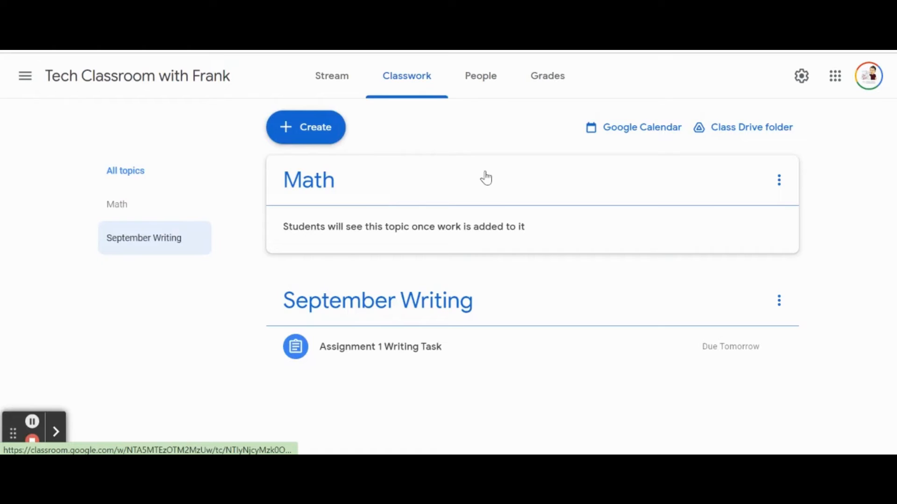
mouse_move(642, 127)
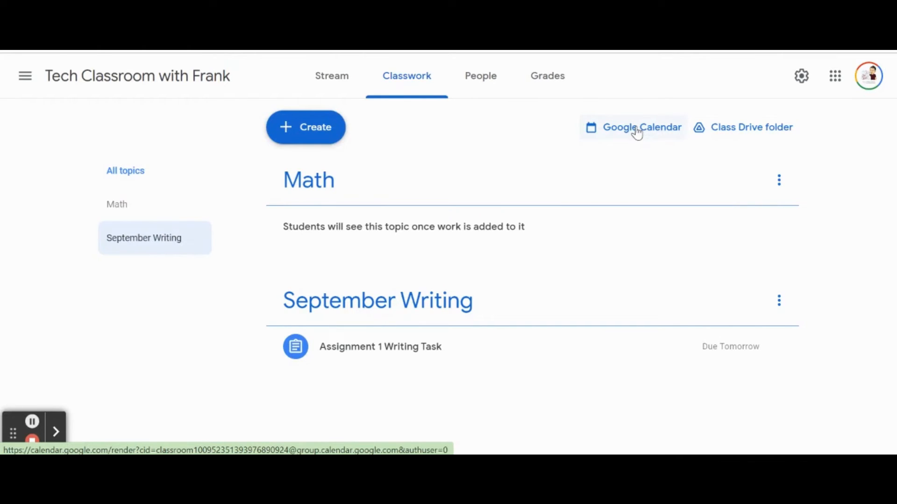
Step: Open the class's Google Calendar showing the assignment on May 31
left_click(640, 127)
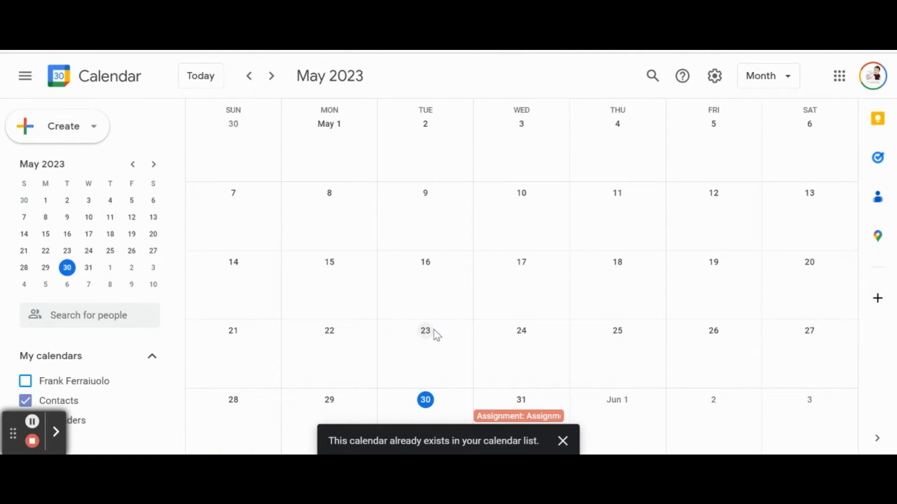
Step: Dismiss the 'calendar already exists' notice and view the May 31 assignment event's details
left_click(562, 440)
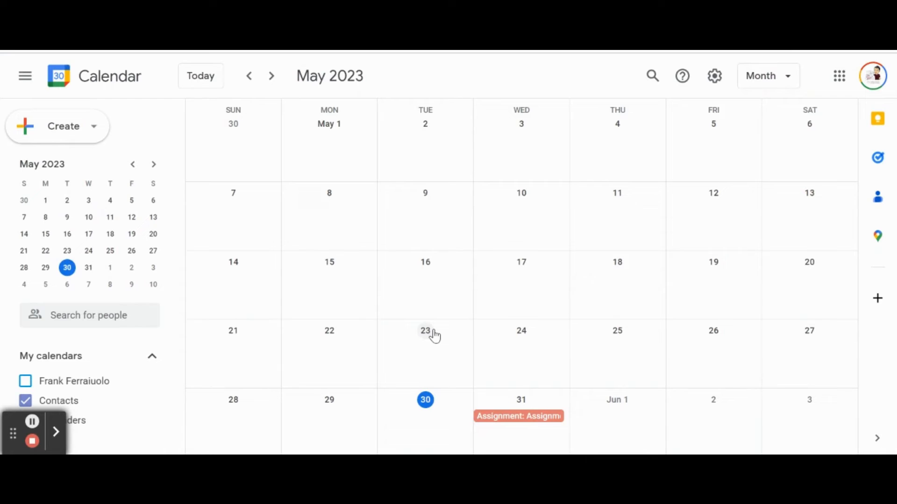
mouse_move(520, 415)
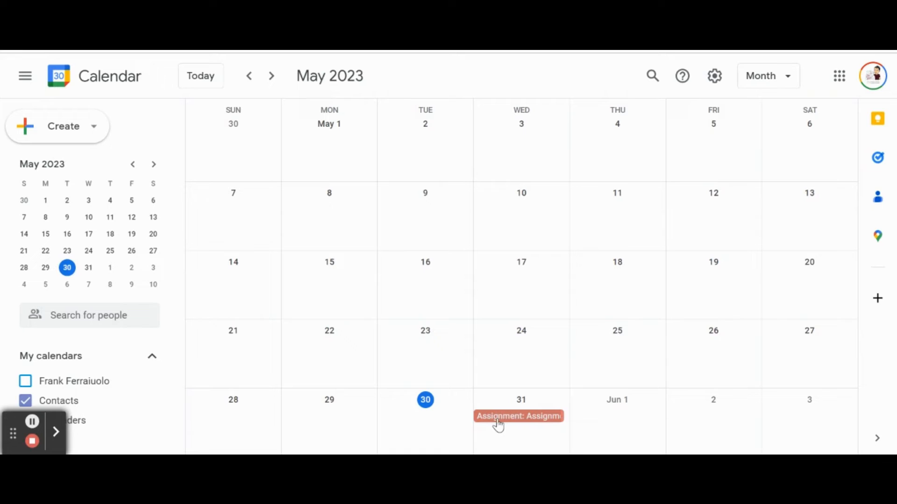
mouse_move(524, 426)
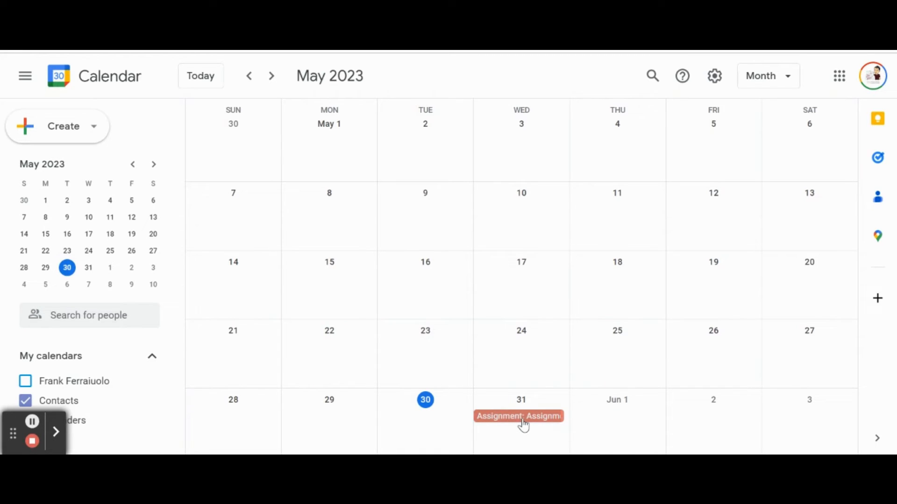
left_click(519, 416)
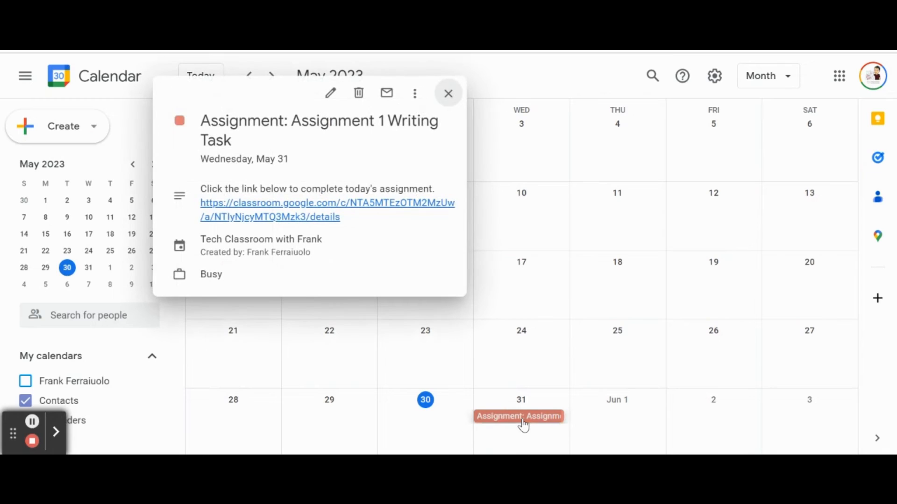
mouse_move(259, 175)
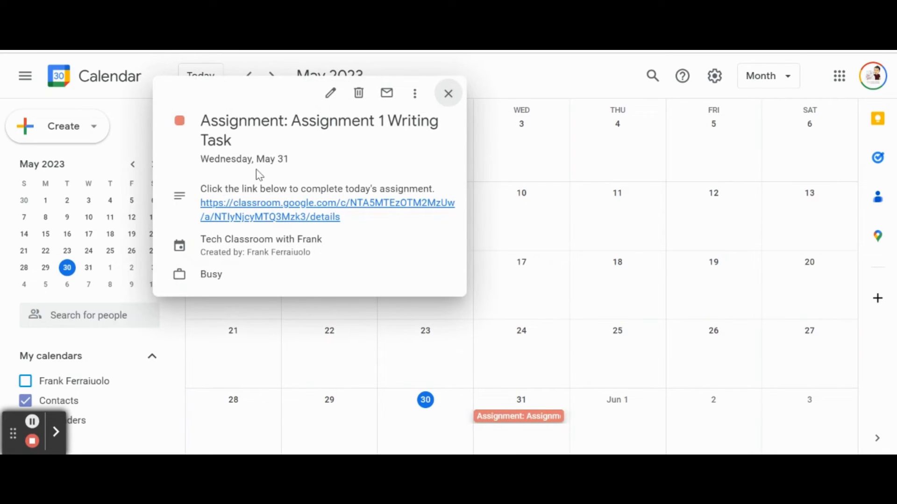
mouse_move(297, 147)
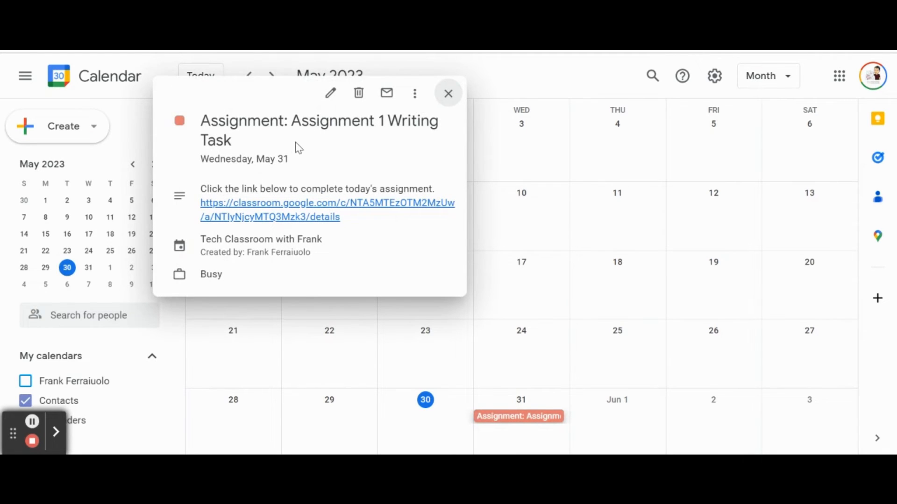
mouse_move(304, 161)
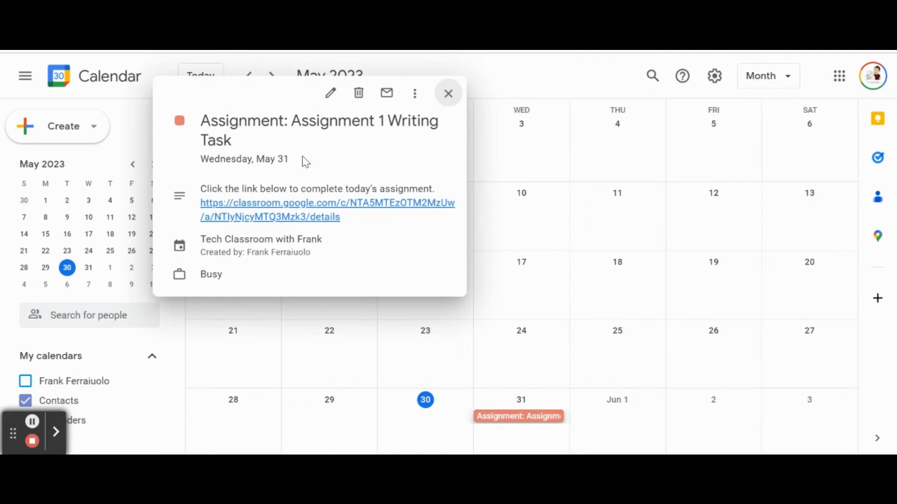
mouse_move(314, 188)
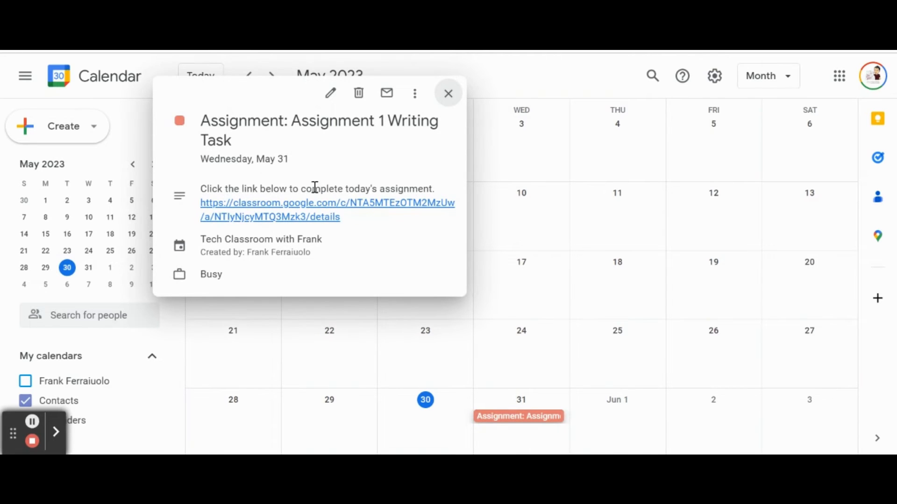
mouse_move(277, 209)
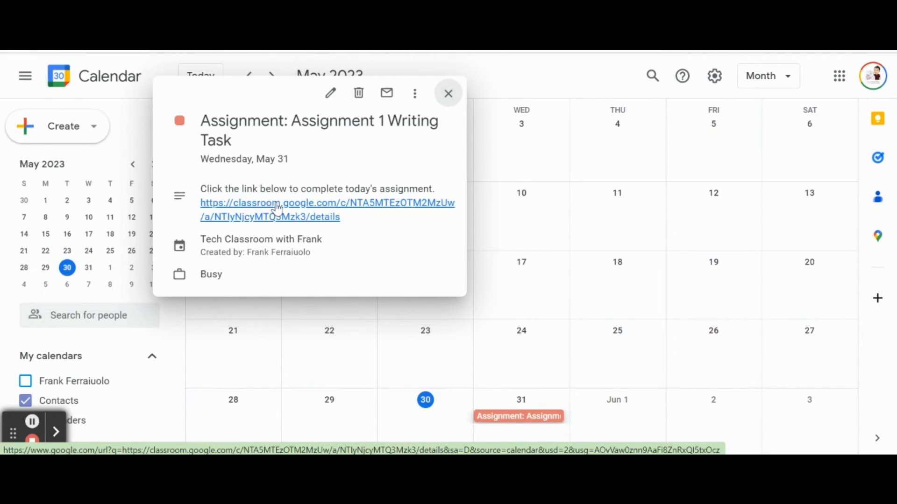
mouse_move(223, 251)
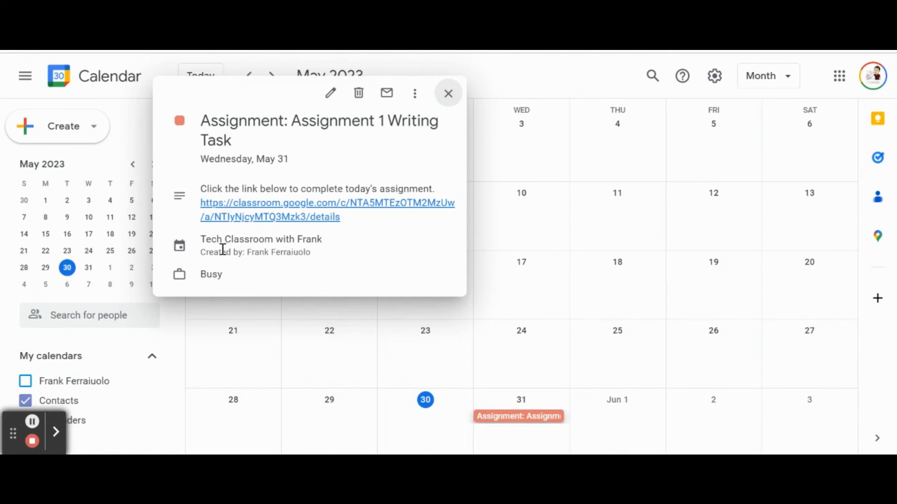
mouse_move(224, 267)
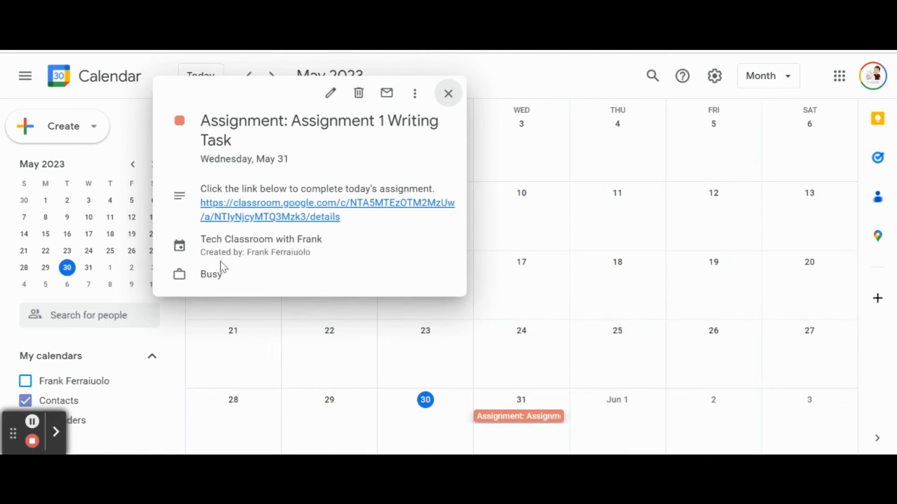
Step: Follow the event's link to the assignment page, then return to the class Classwork topics
left_click(327, 209)
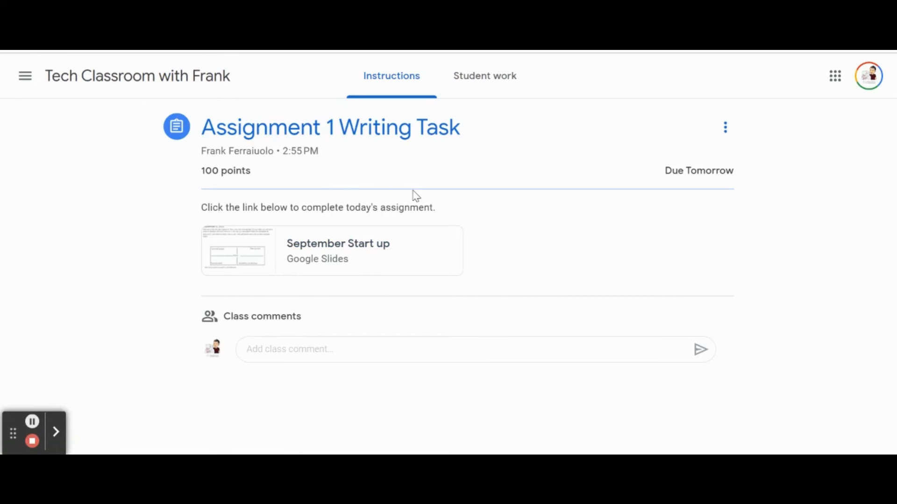
left_click(407, 76)
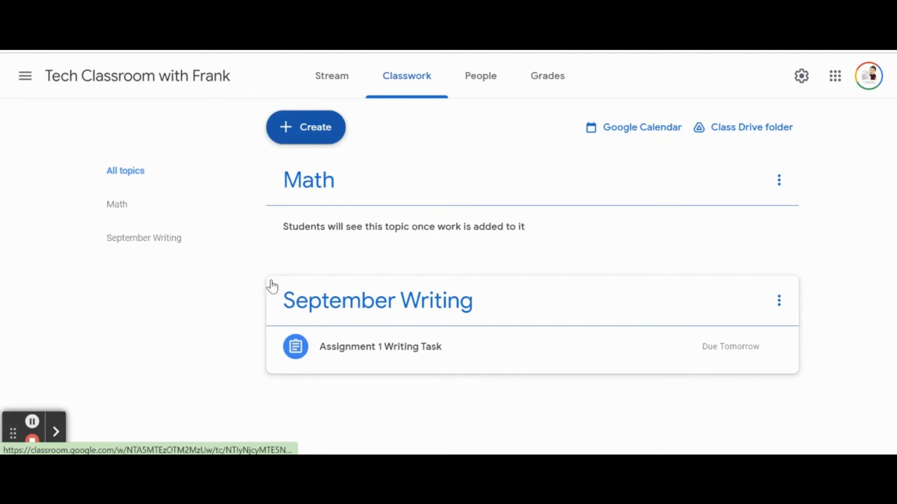
mouse_move(303, 230)
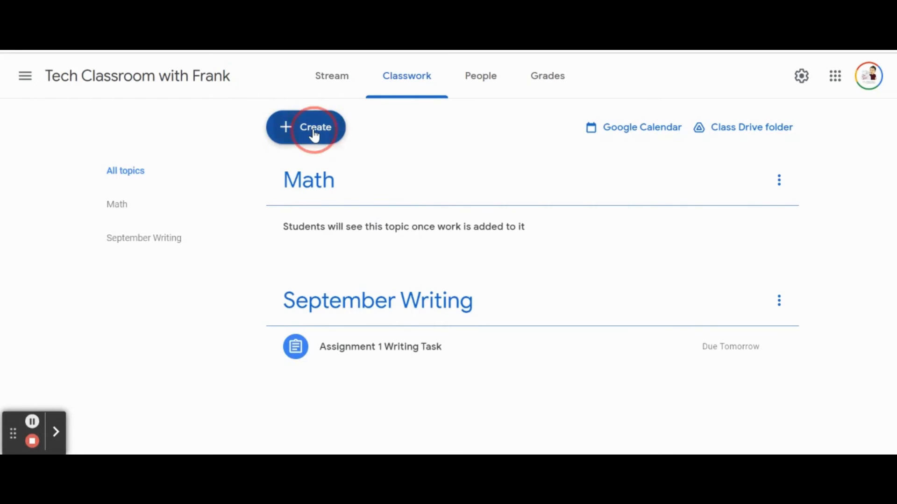
Step: Create a new assignment titled 'Final Math Assignment' with instructions 'Click the form below to complete'
left_click(306, 127)
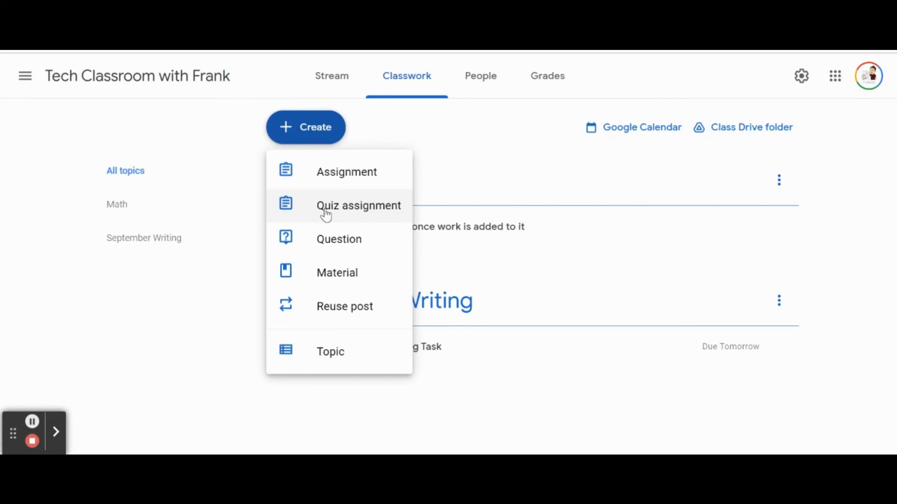
mouse_move(361, 174)
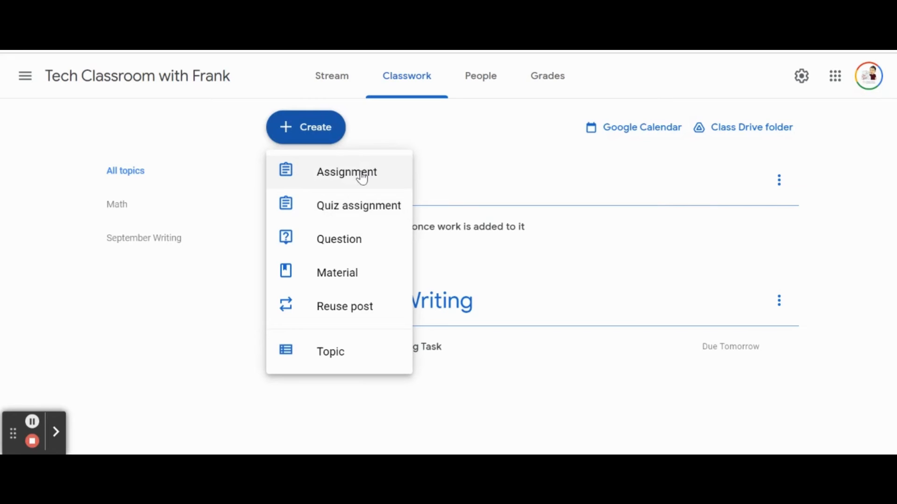
left_click(346, 172)
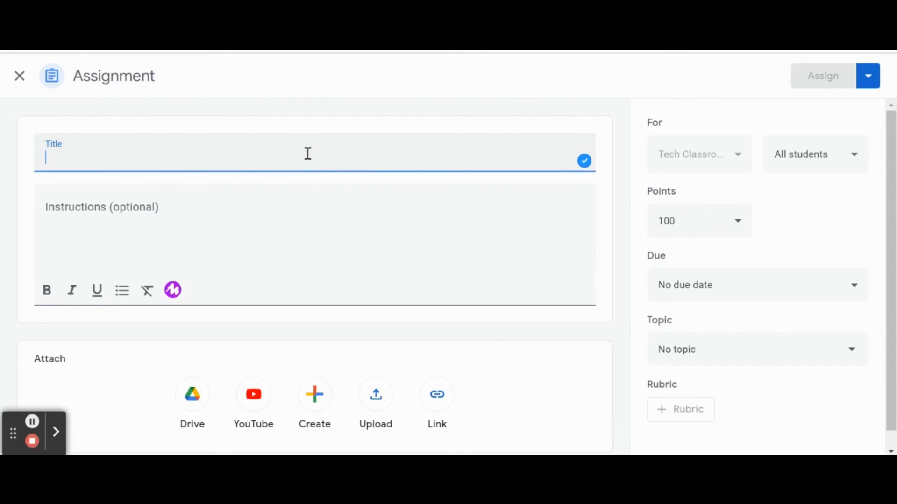
type("Final M")
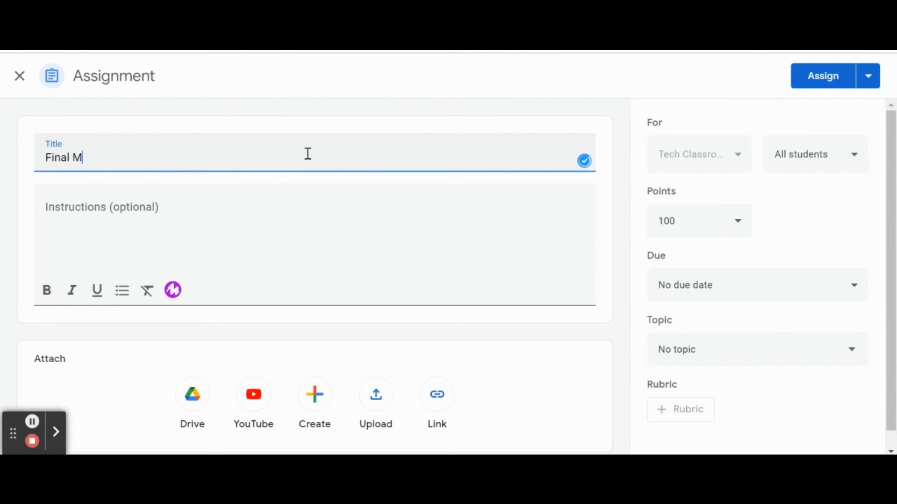
type("ath Assignme")
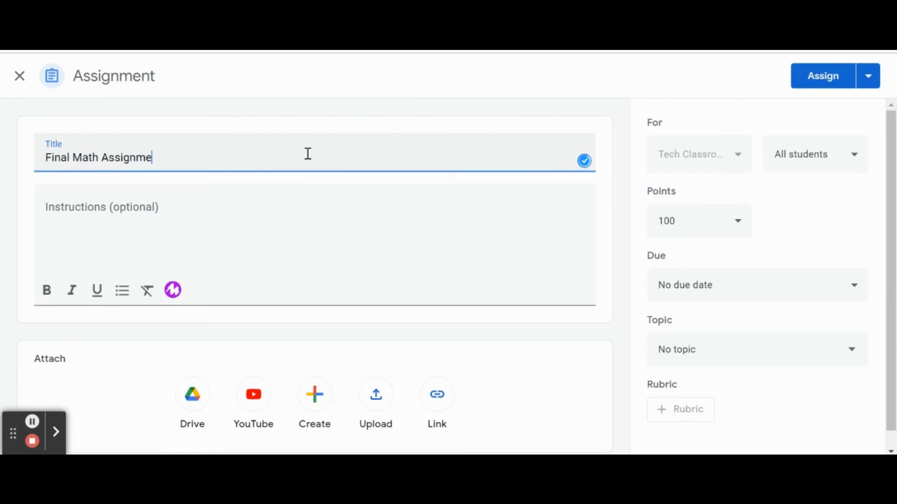
type("Cl")
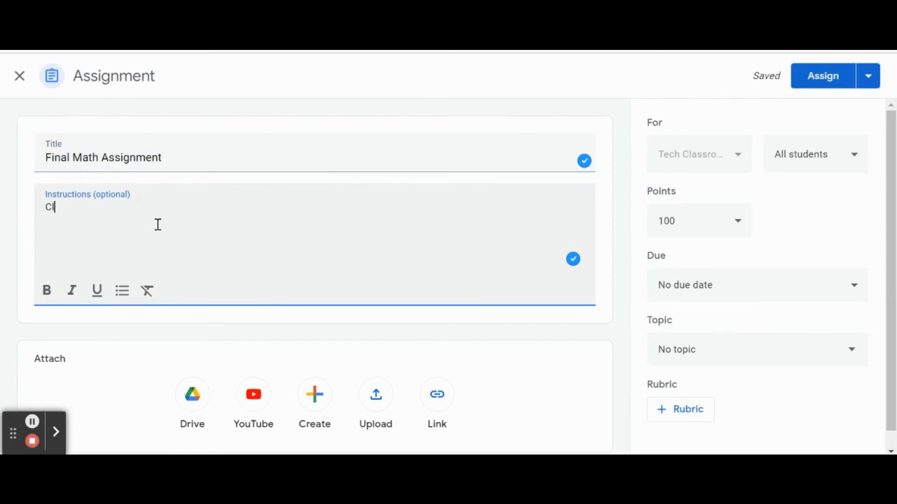
type("ick the form")
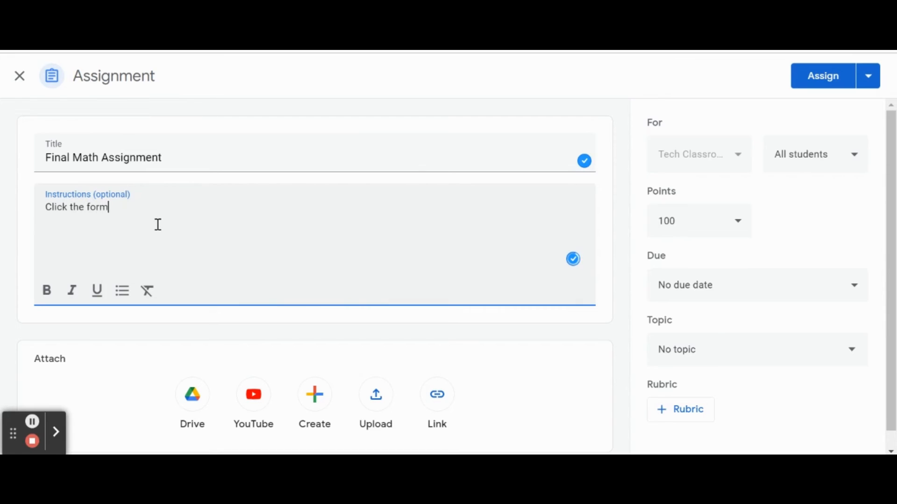
type("below to complete")
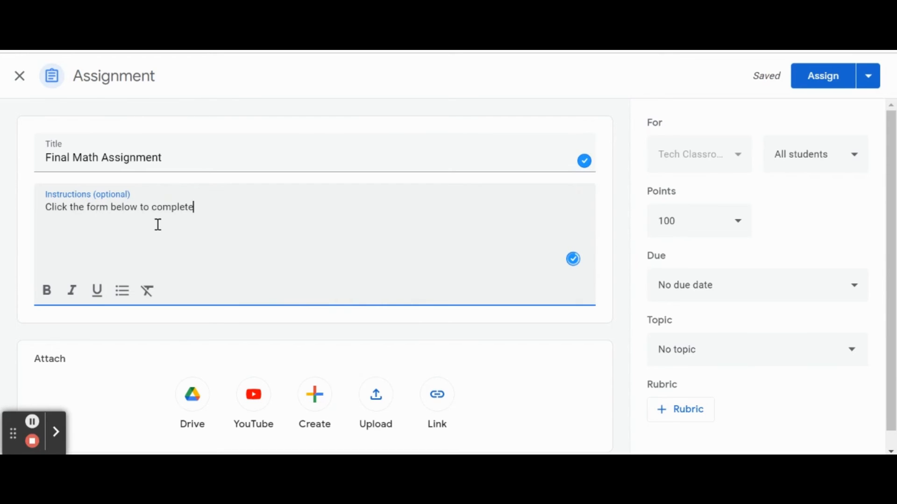
left_click(193, 394)
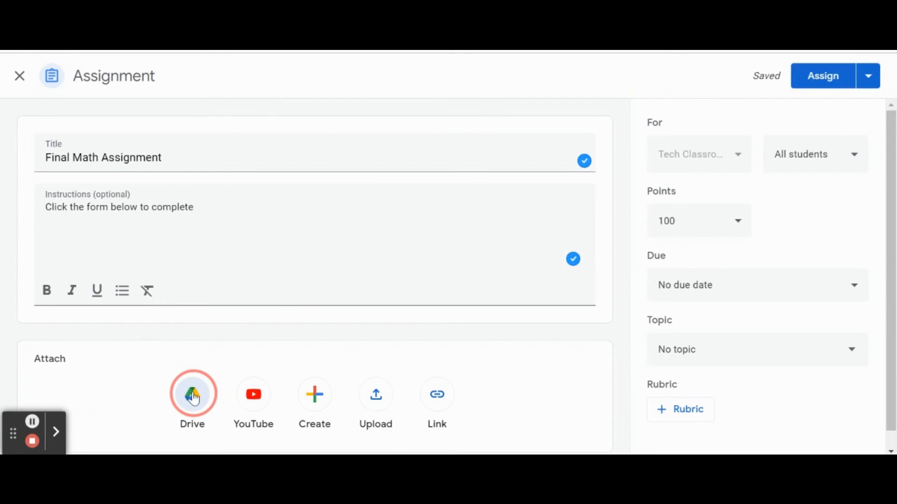
Step: Attach the Test Number 1 form from Drive, file under the Math topic, and assign to all students
left_click(192, 394)
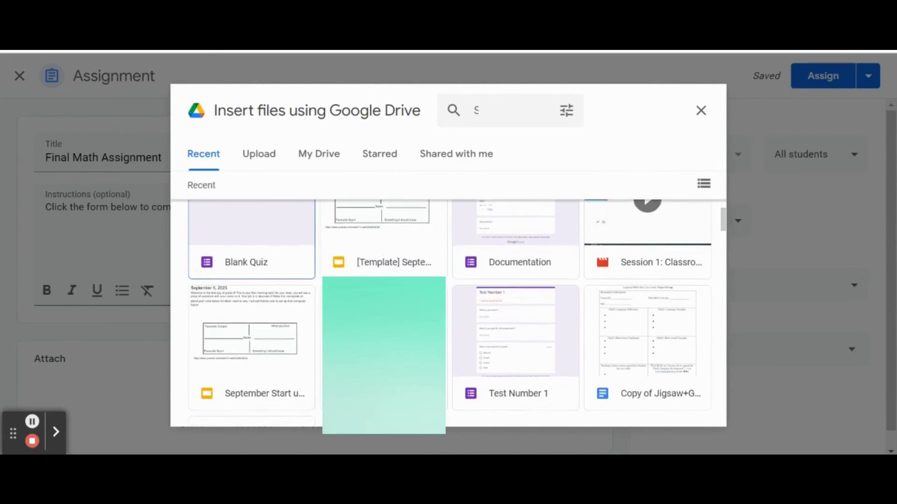
left_click(702, 111)
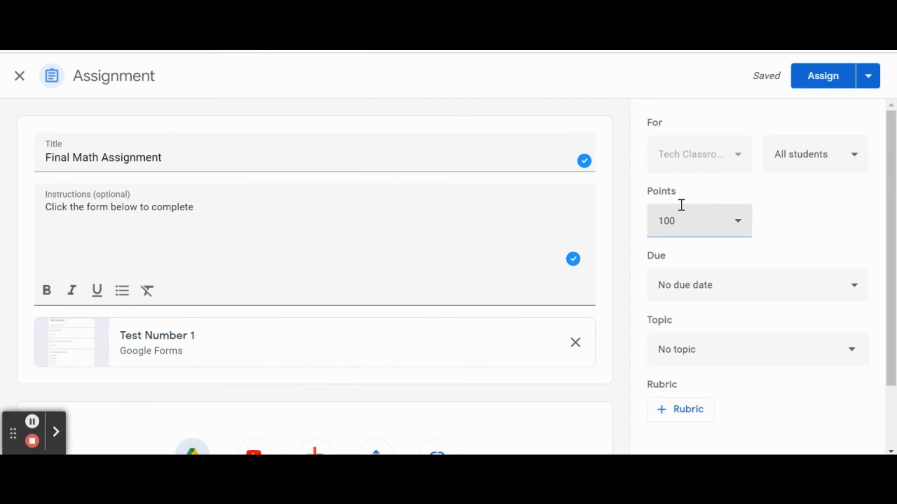
mouse_move(739, 228)
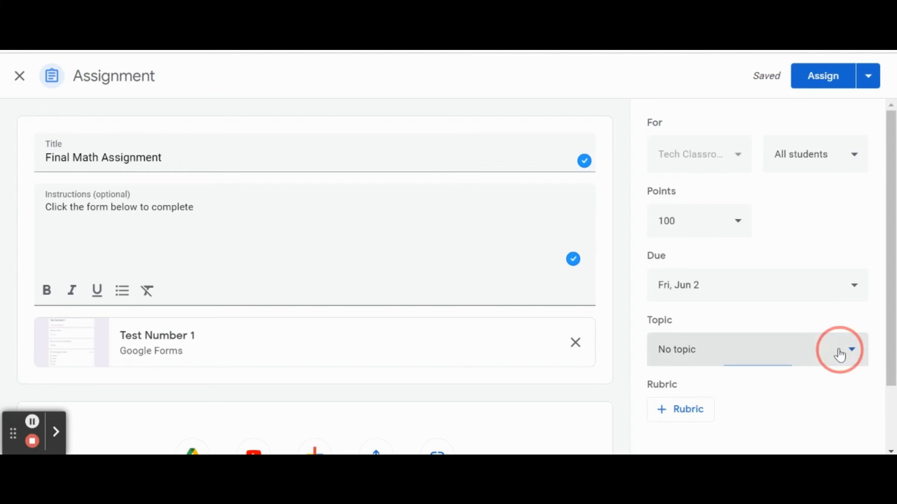
left_click(850, 349)
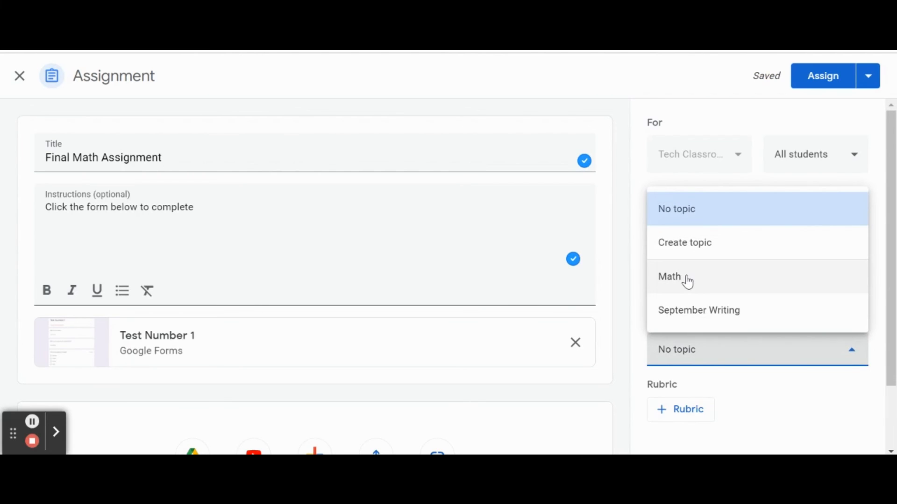
left_click(669, 277)
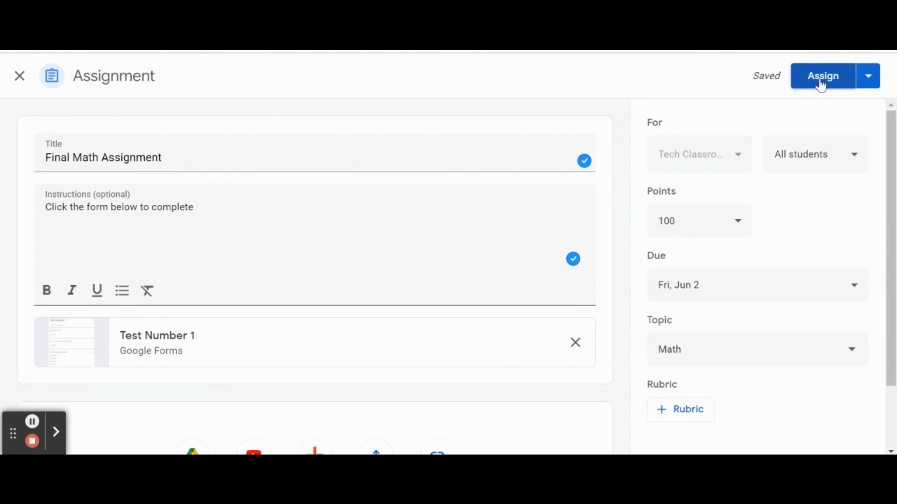
left_click(822, 76)
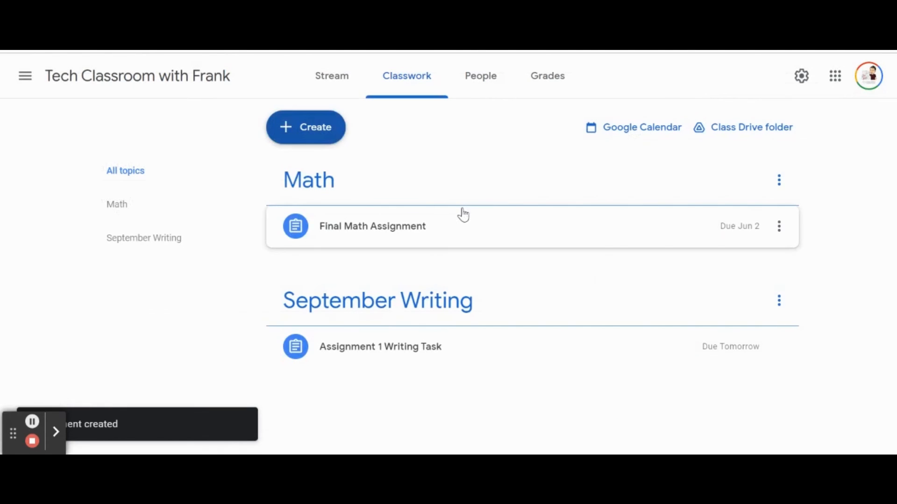
mouse_move(497, 143)
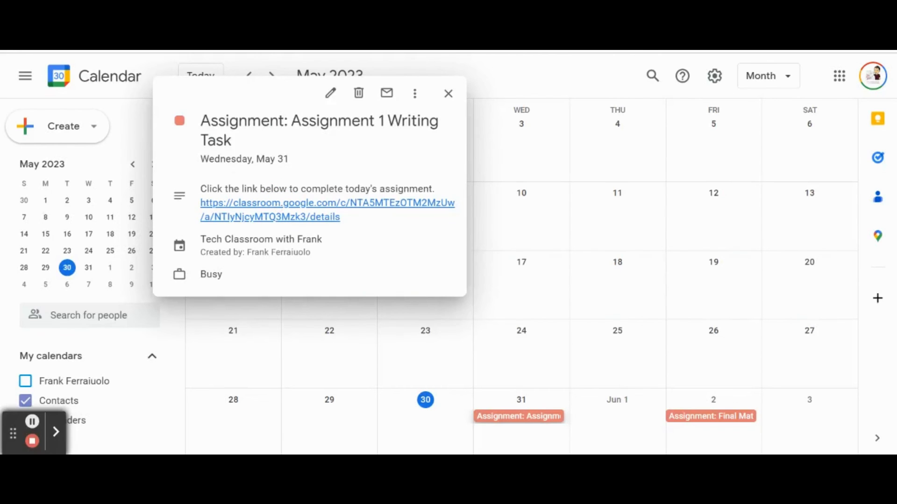
mouse_move(449, 93)
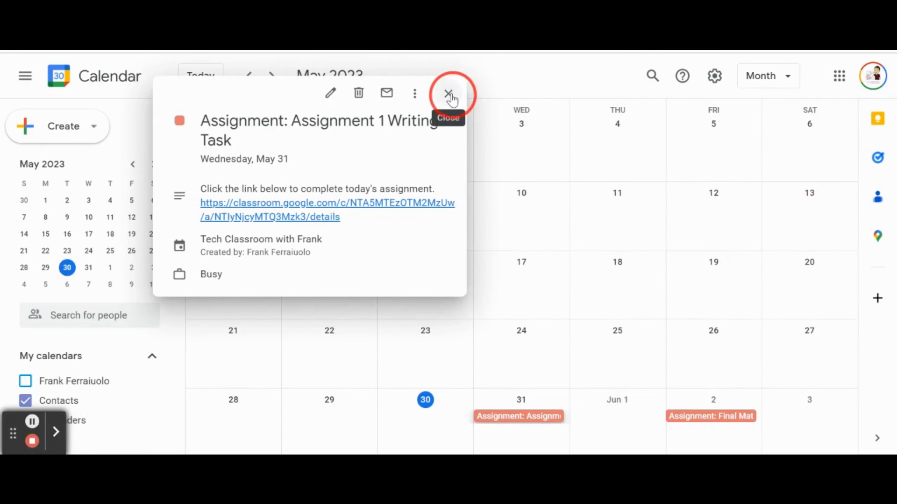
left_click(452, 93)
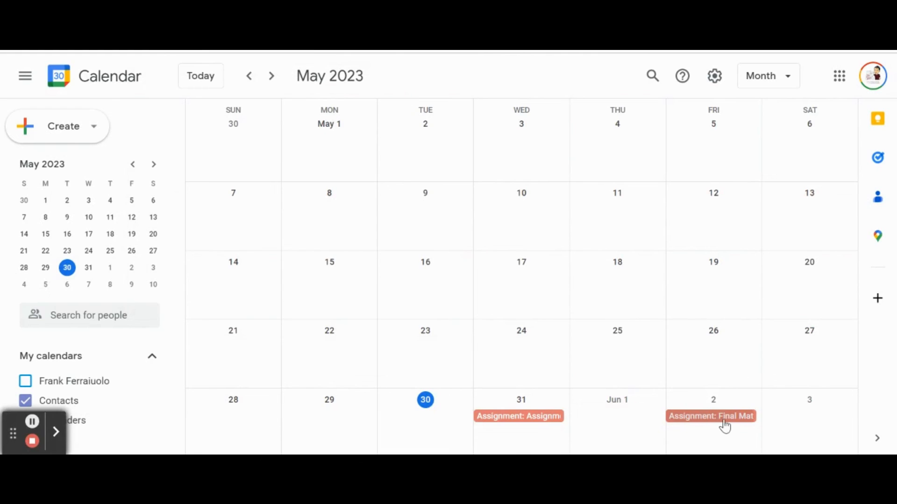
left_click(710, 415)
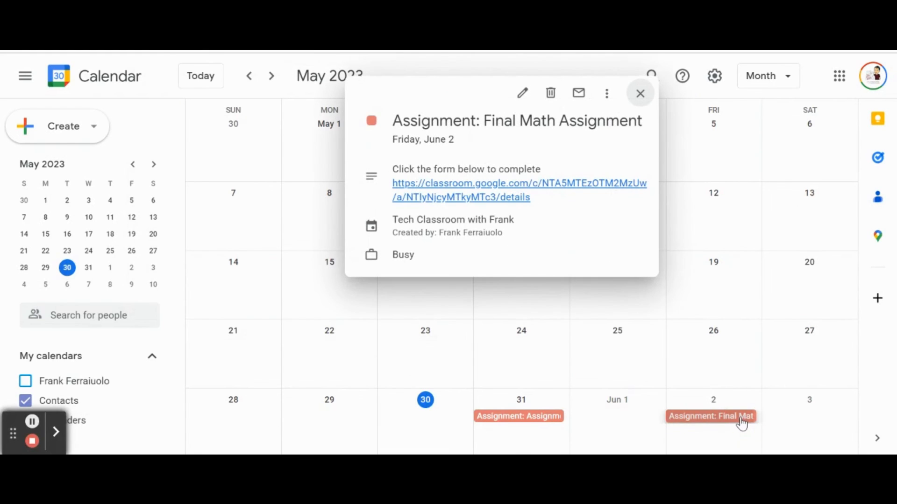
mouse_move(554, 253)
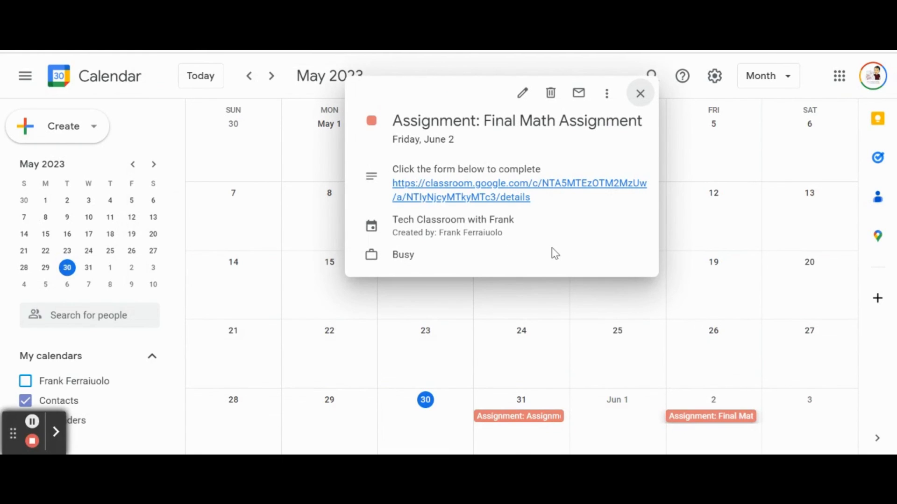
left_click(640, 92)
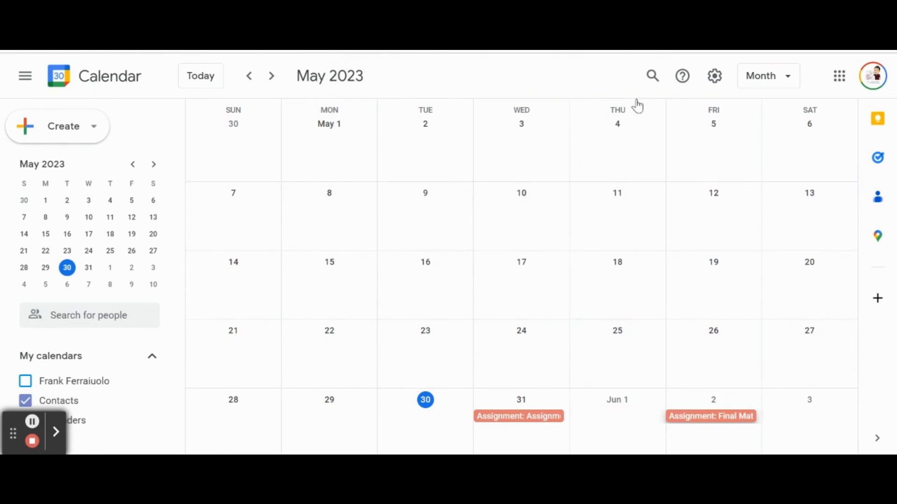
mouse_move(409, 81)
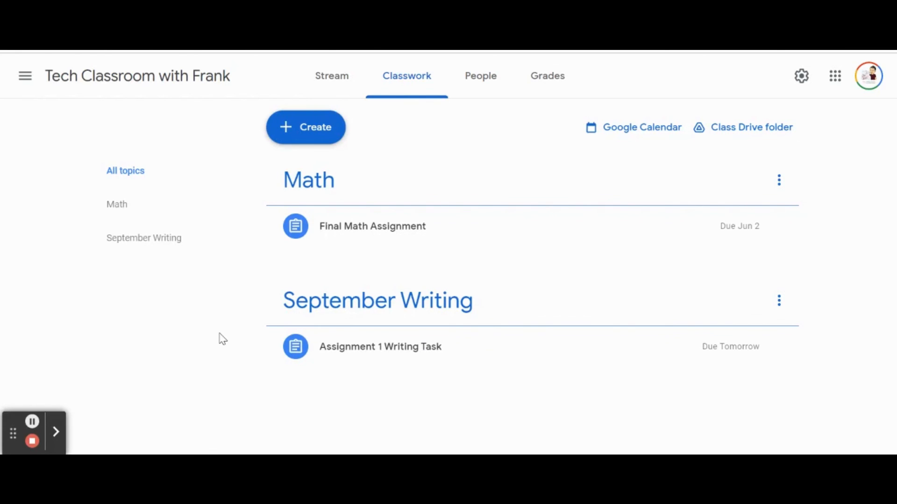
mouse_move(548, 76)
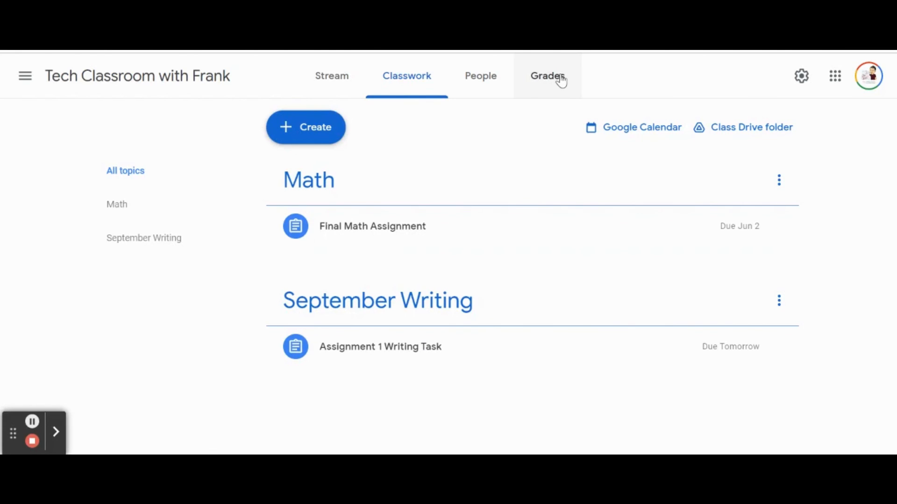
Step: View the Grades page and enter Student One's grade cell for Final Math Assignment
left_click(546, 76)
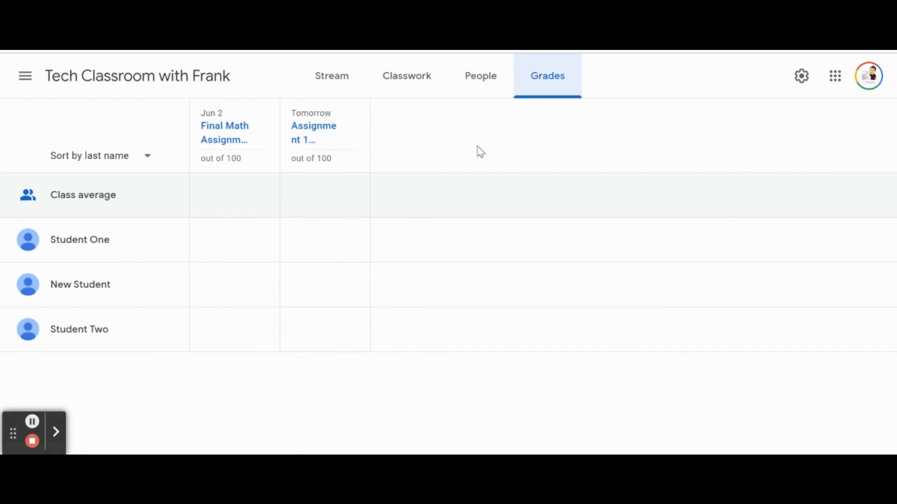
mouse_move(132, 342)
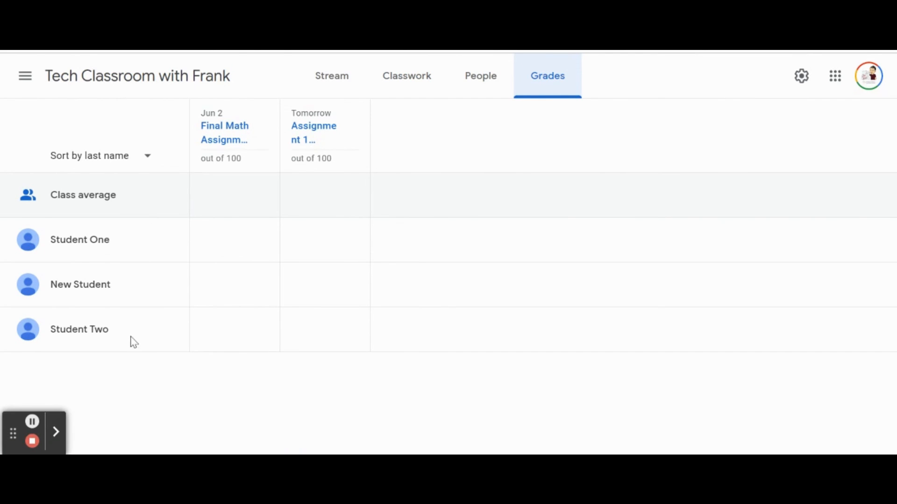
mouse_move(331, 191)
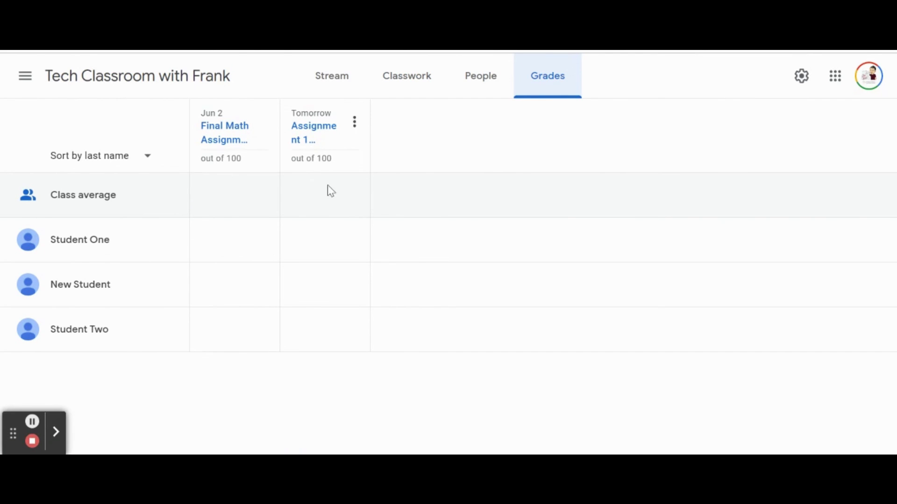
left_click(232, 240)
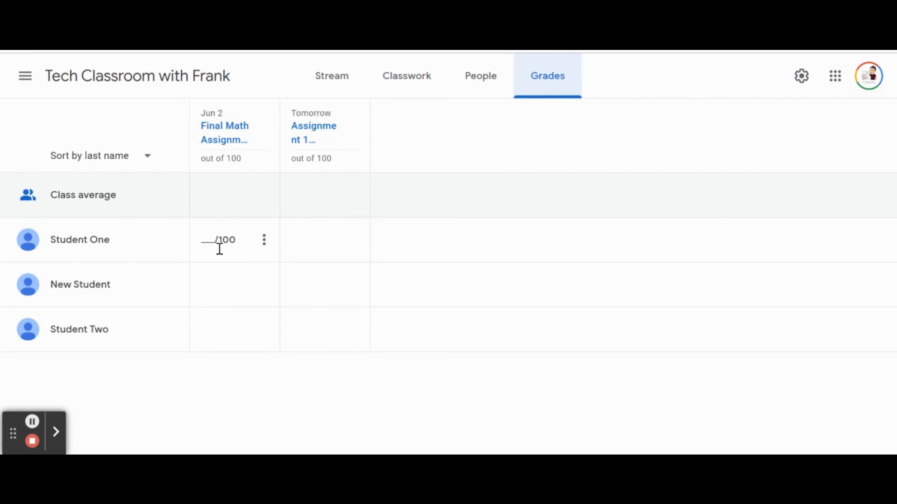
mouse_move(216, 250)
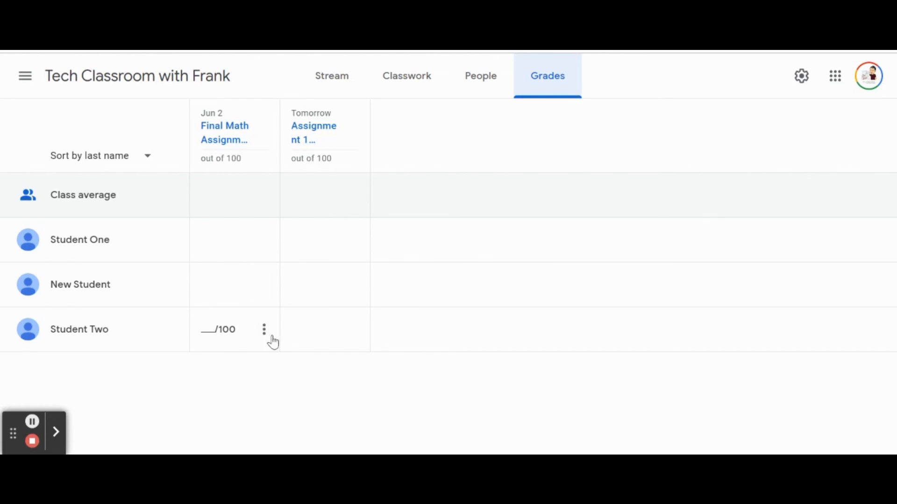
mouse_move(338, 332)
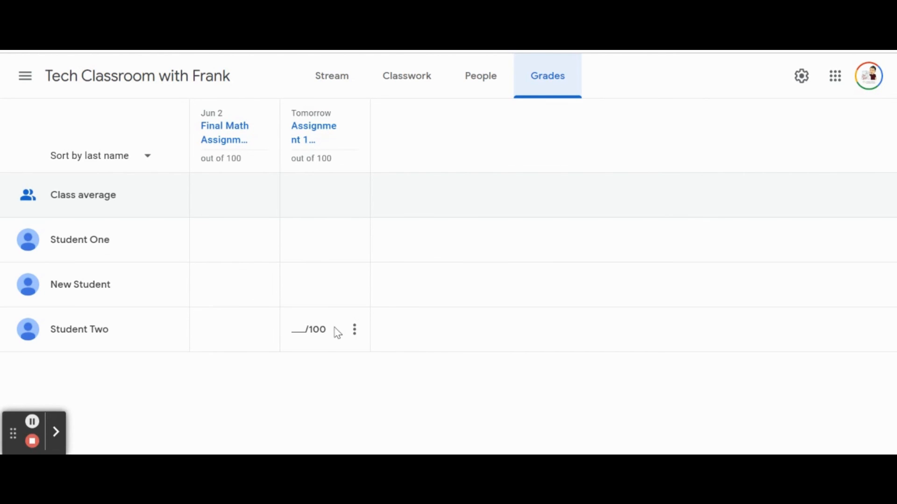
mouse_move(367, 370)
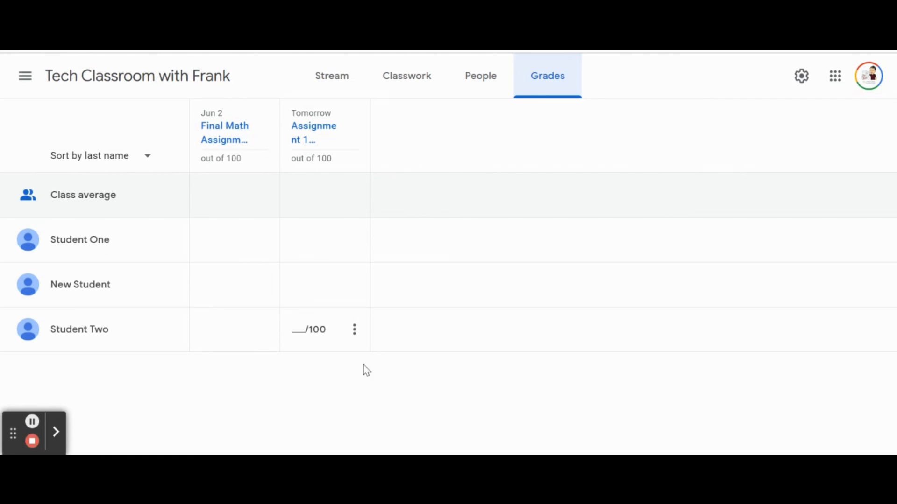
mouse_move(386, 376)
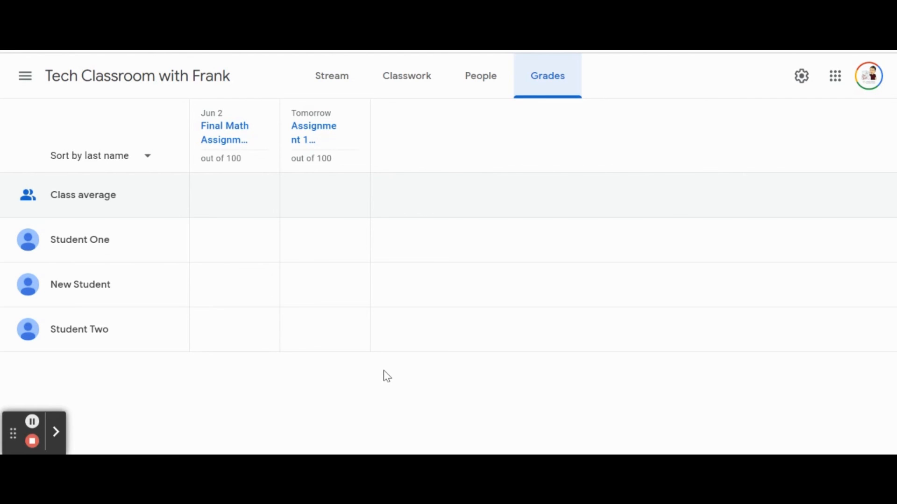